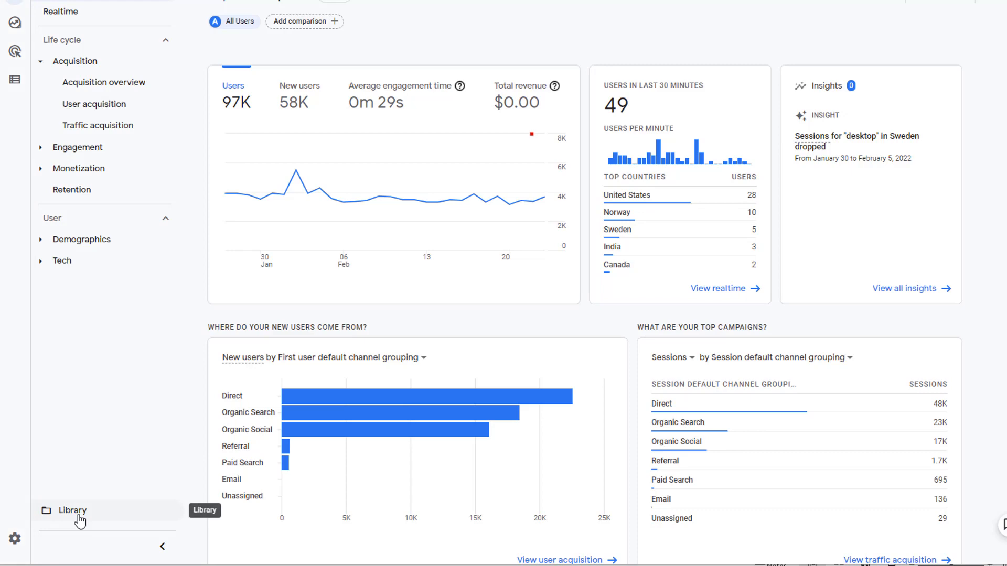
# From the Library, begin building a new untitled overview report
pyautogui.click(72, 510)
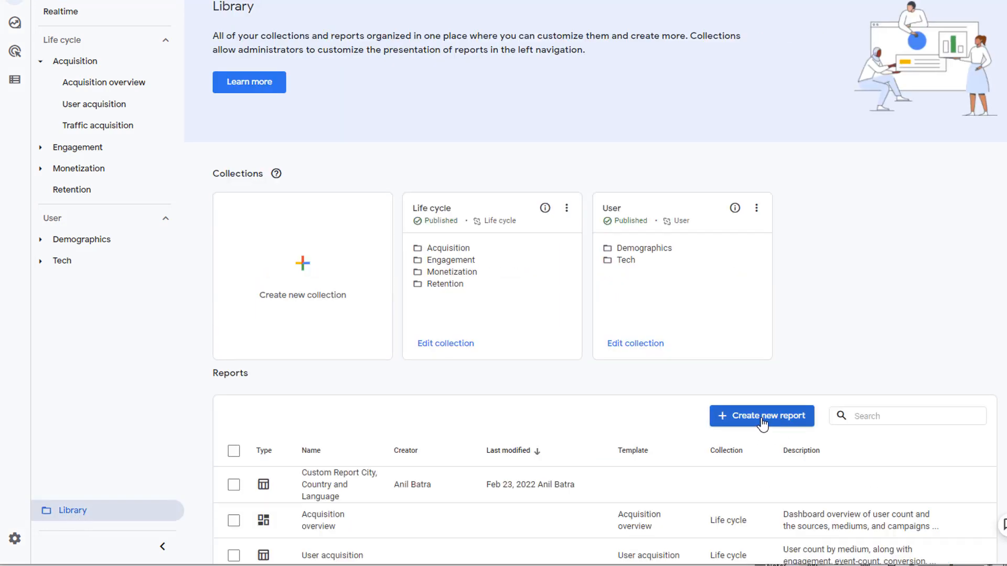
pyautogui.click(761, 415)
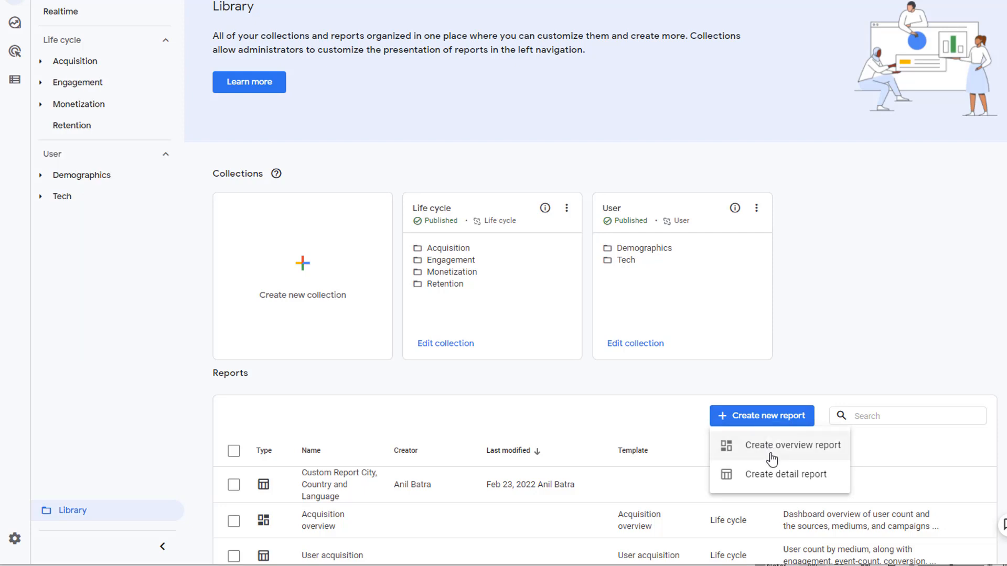
pyautogui.click(792, 445)
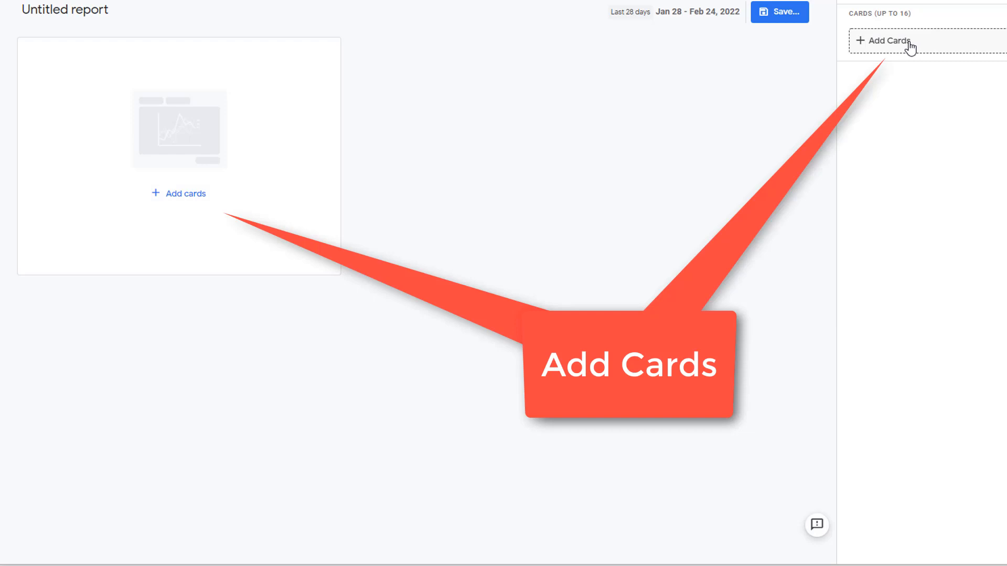
# Bring up the Add Cards drawer showing the Life cycle summary cards
pyautogui.click(888, 40)
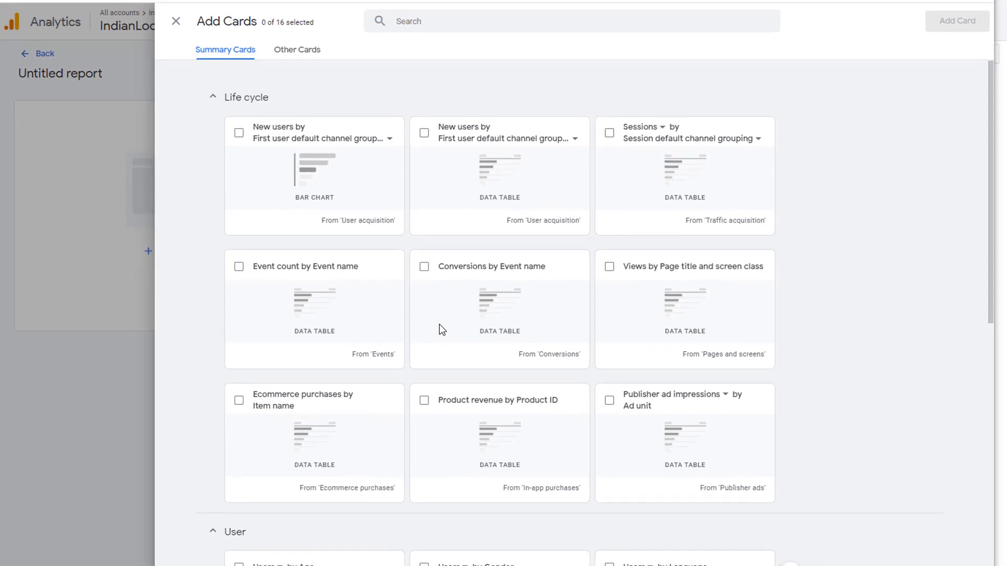
pyautogui.moveTo(226, 49)
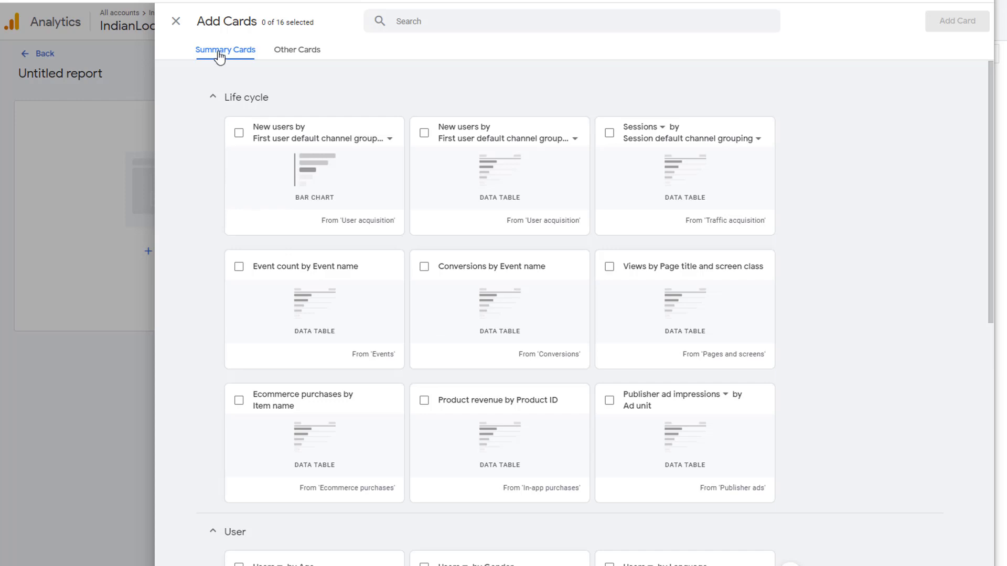
pyautogui.moveTo(249, 104)
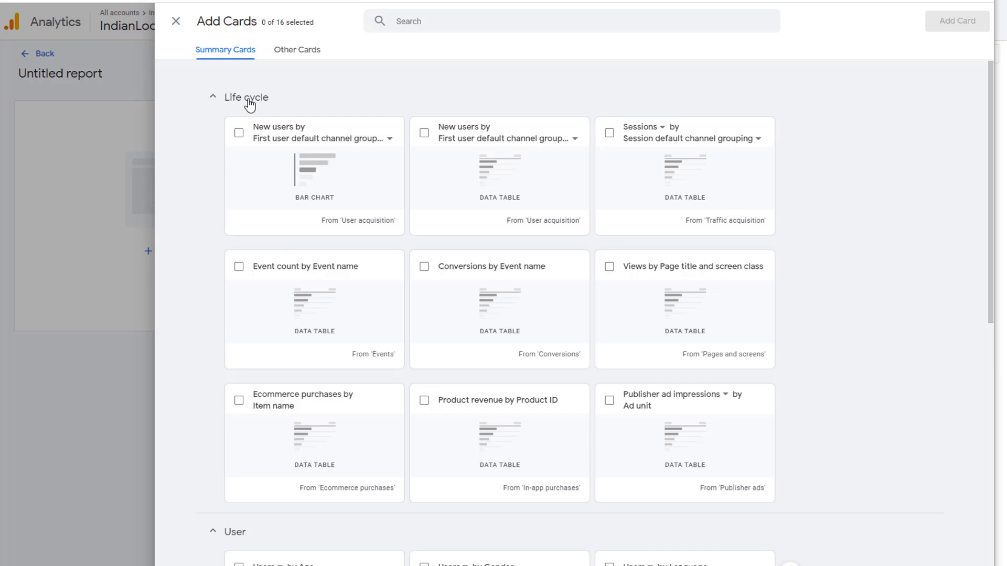
pyautogui.moveTo(262, 120)
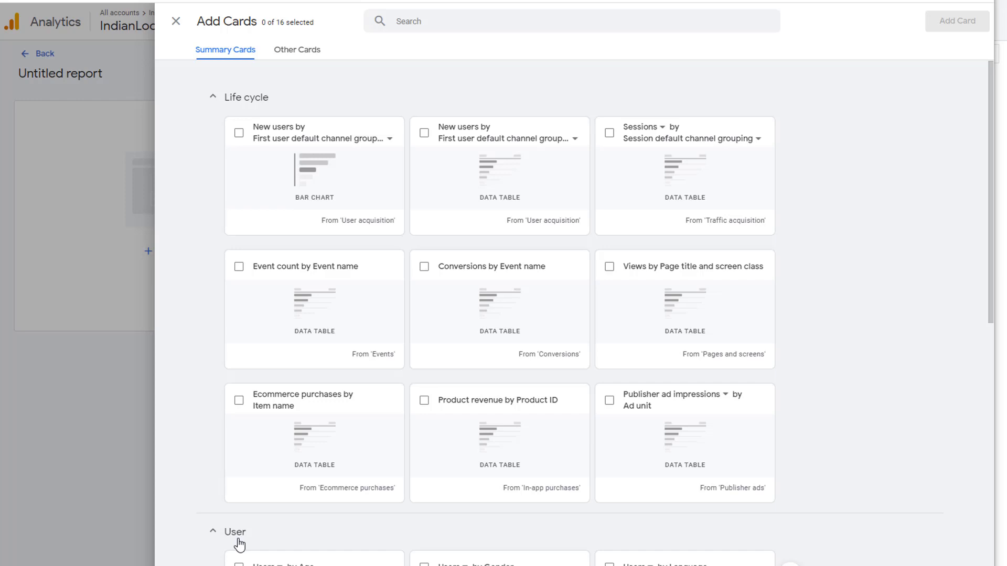
pyautogui.moveTo(309, 550)
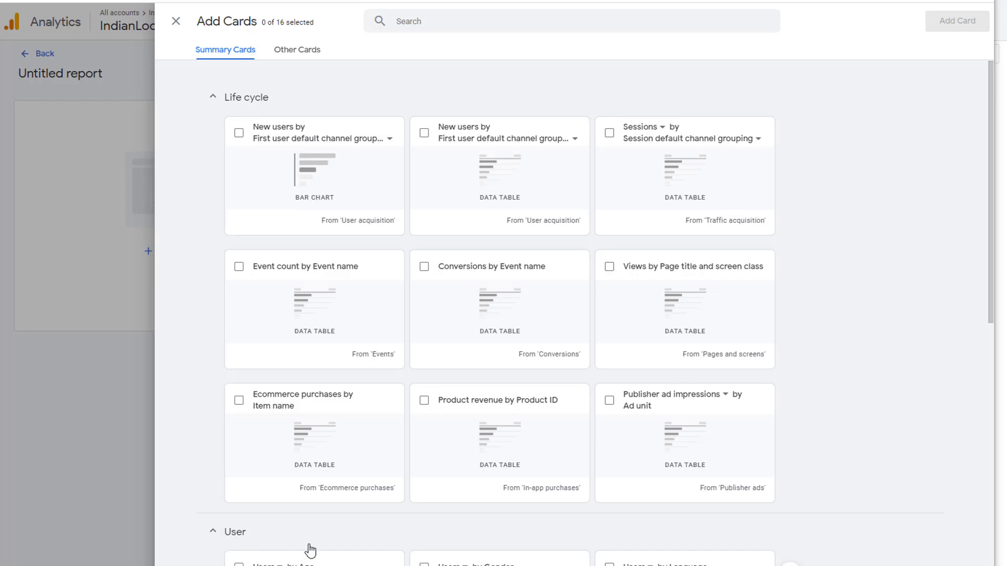
pyautogui.moveTo(296, 57)
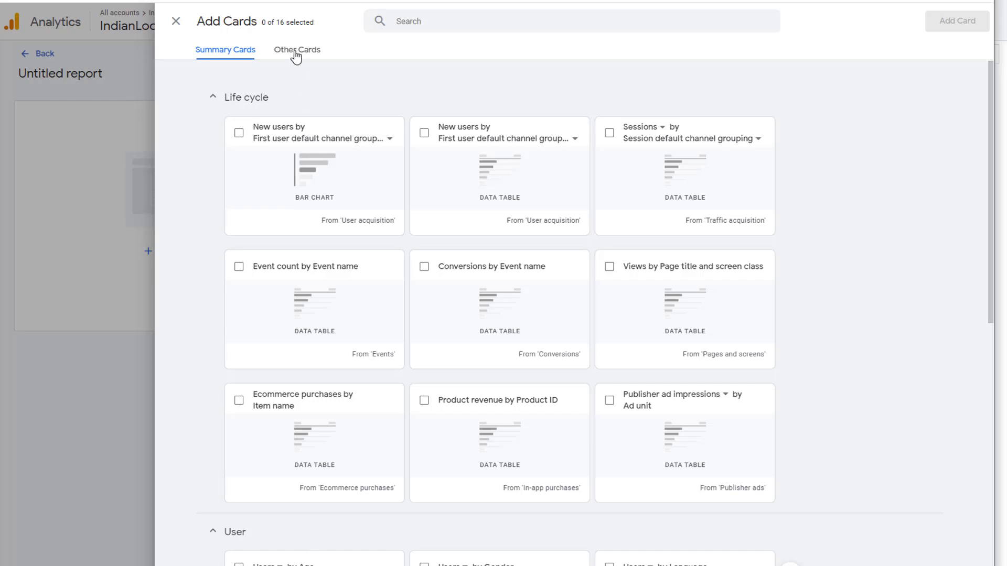
pyautogui.click(297, 51)
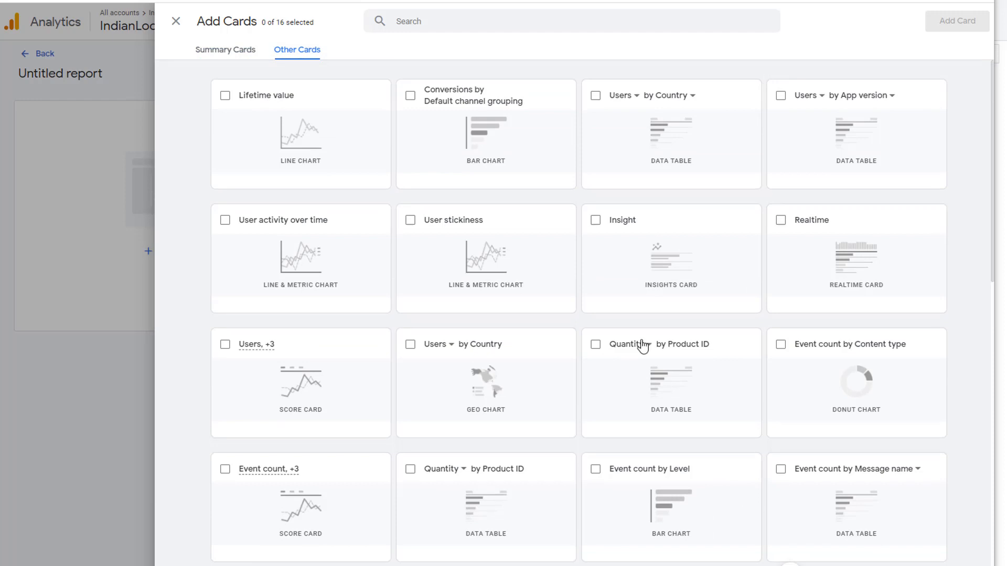
pyautogui.scroll(-3)
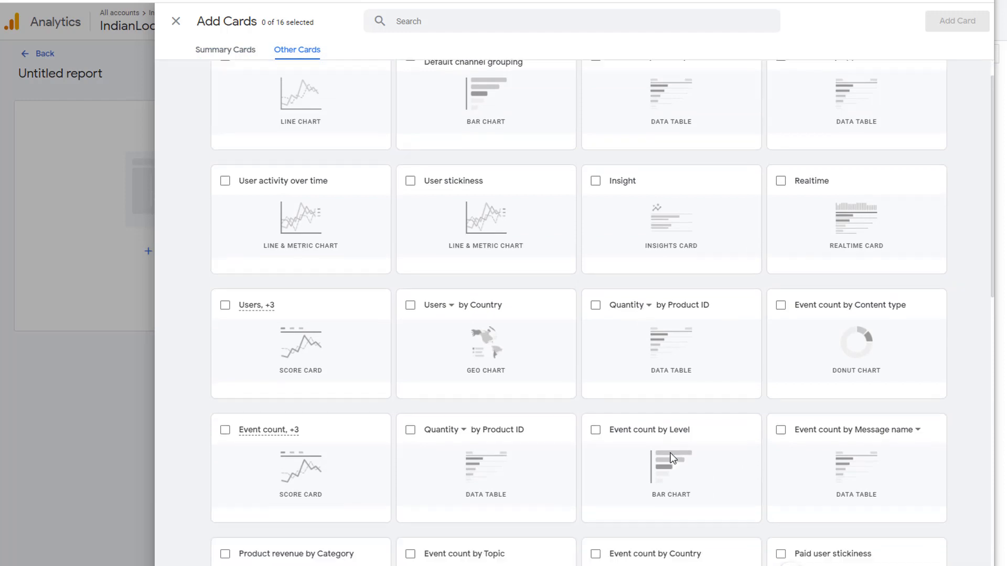
pyautogui.scroll(3)
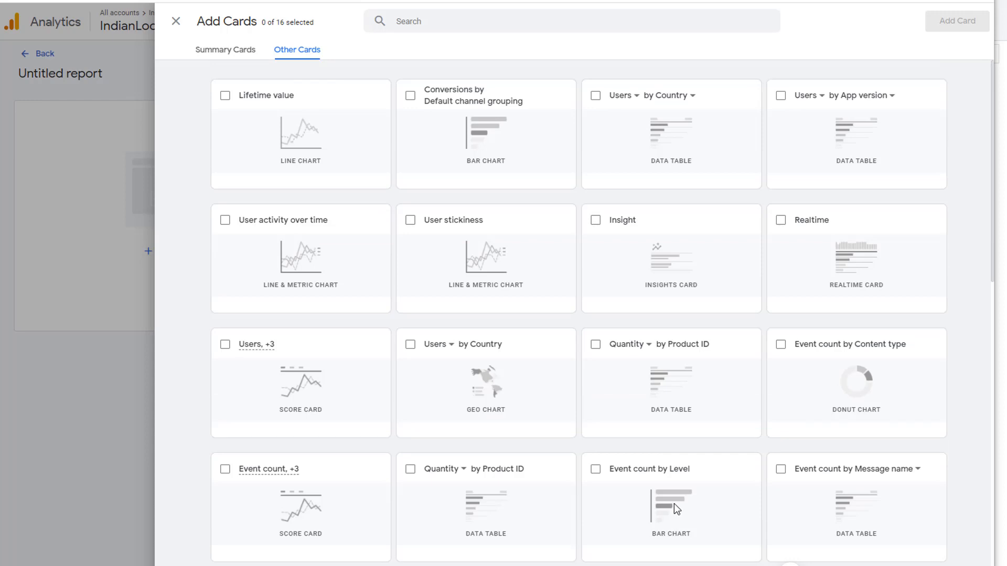
pyautogui.moveTo(292, 59)
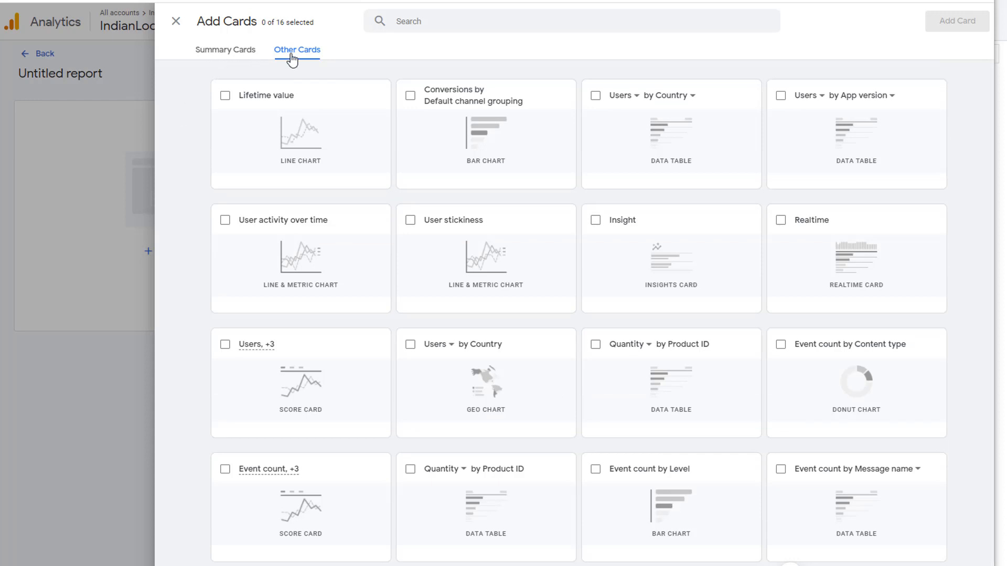
pyautogui.moveTo(287, 78)
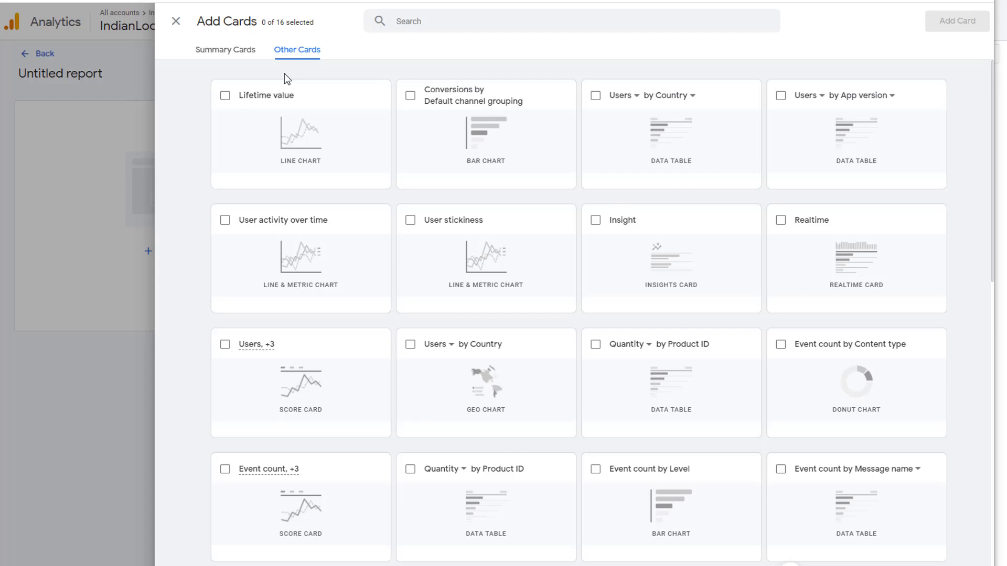
pyautogui.moveTo(480, 380)
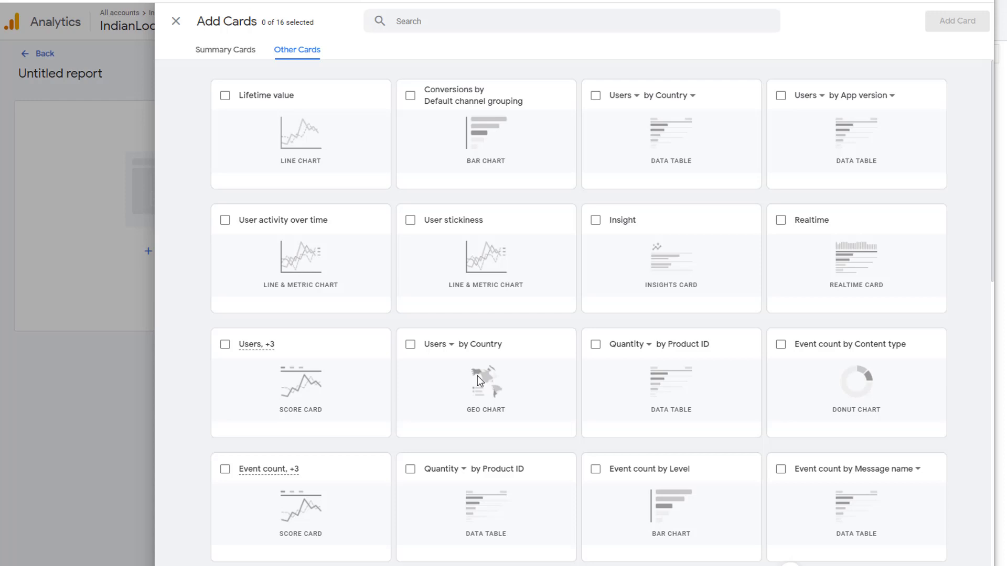
pyautogui.moveTo(243, 63)
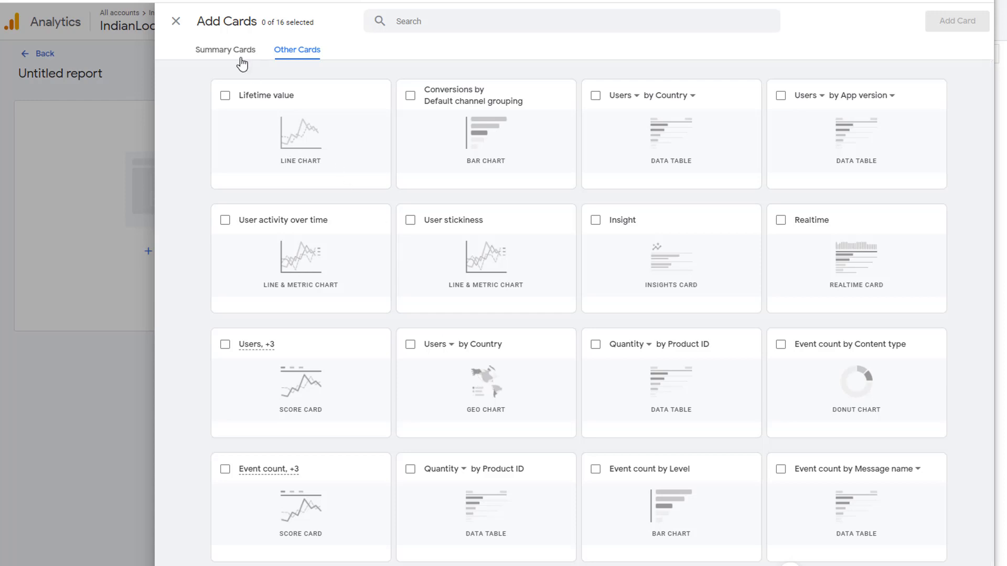
pyautogui.click(225, 49)
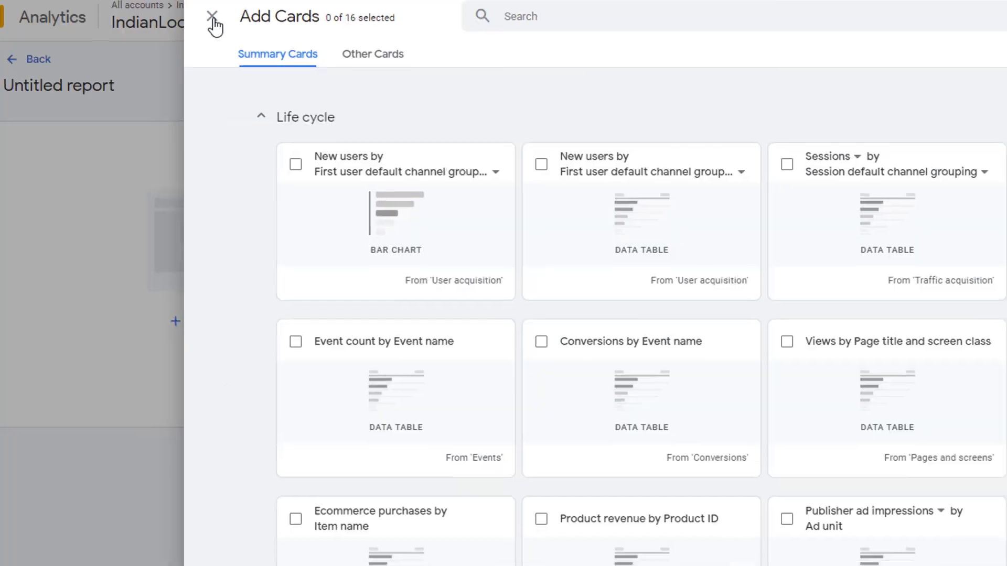
# Close the card picker without adding cards and leave the untitled report for the Library
pyautogui.click(214, 23)
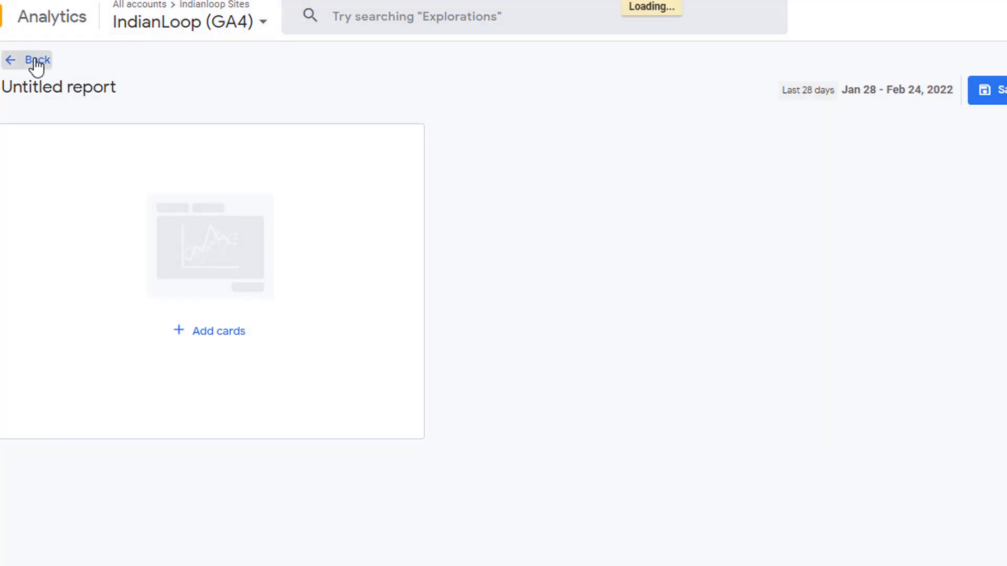
pyautogui.click(37, 60)
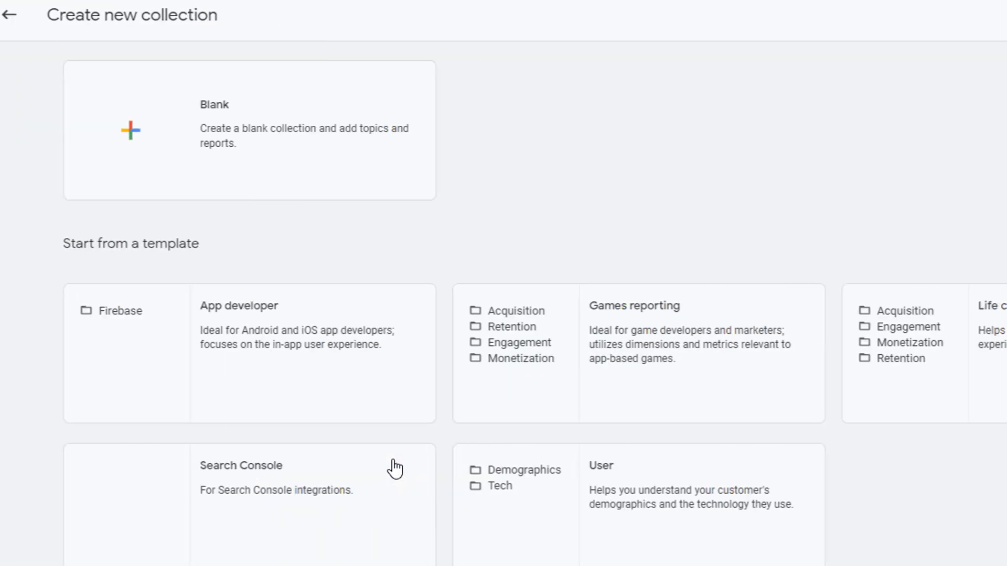
pyautogui.click(9, 15)
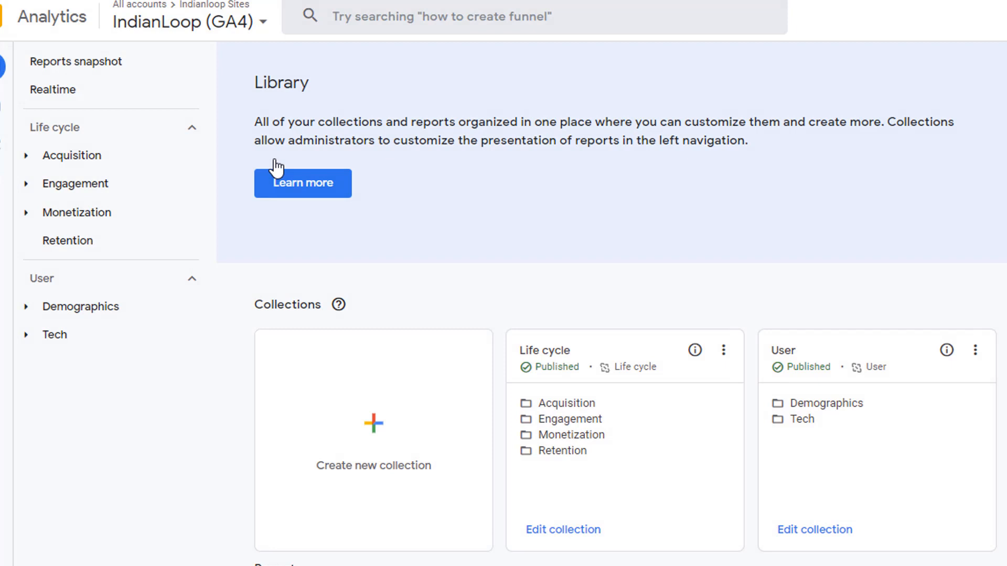
# Start a new blank collection named 'Custom Geo Report'
pyautogui.click(372, 424)
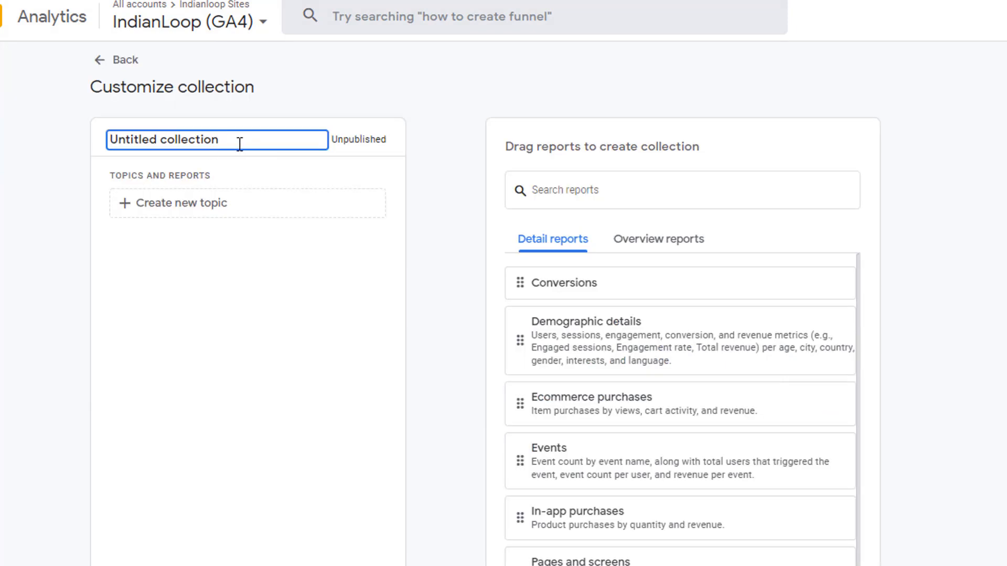
pyautogui.write('Cust')
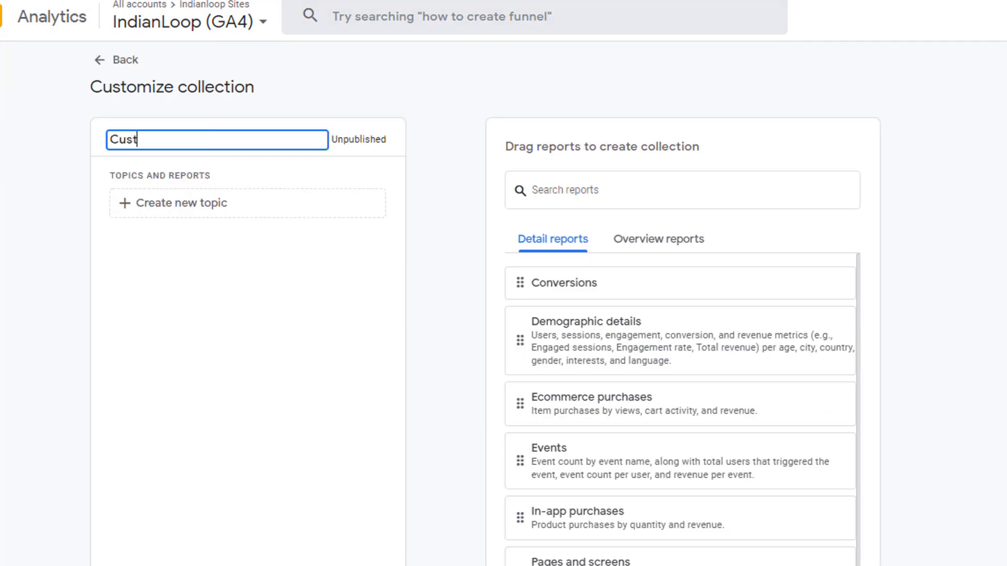
pyautogui.write('om Geo')
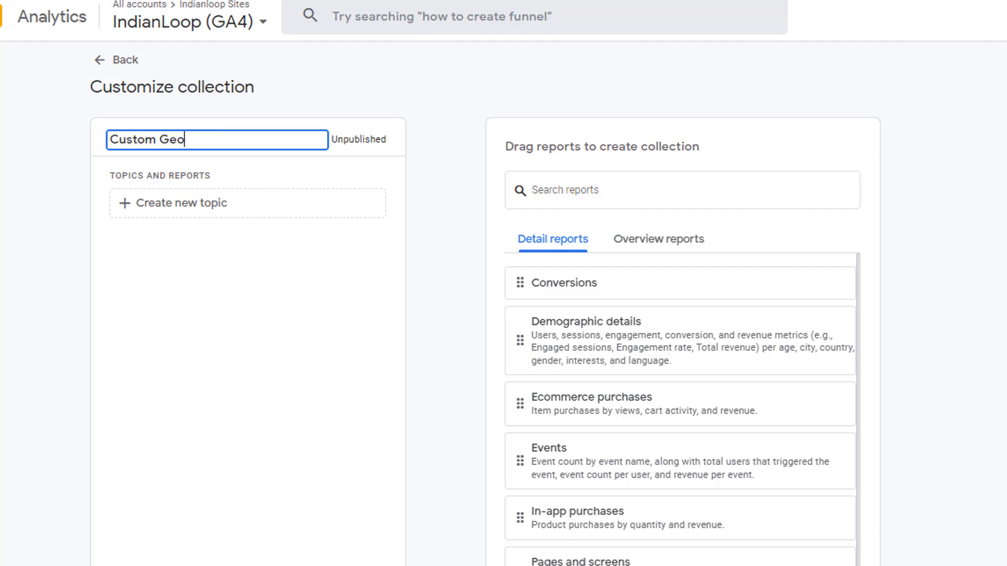
pyautogui.write('Report')
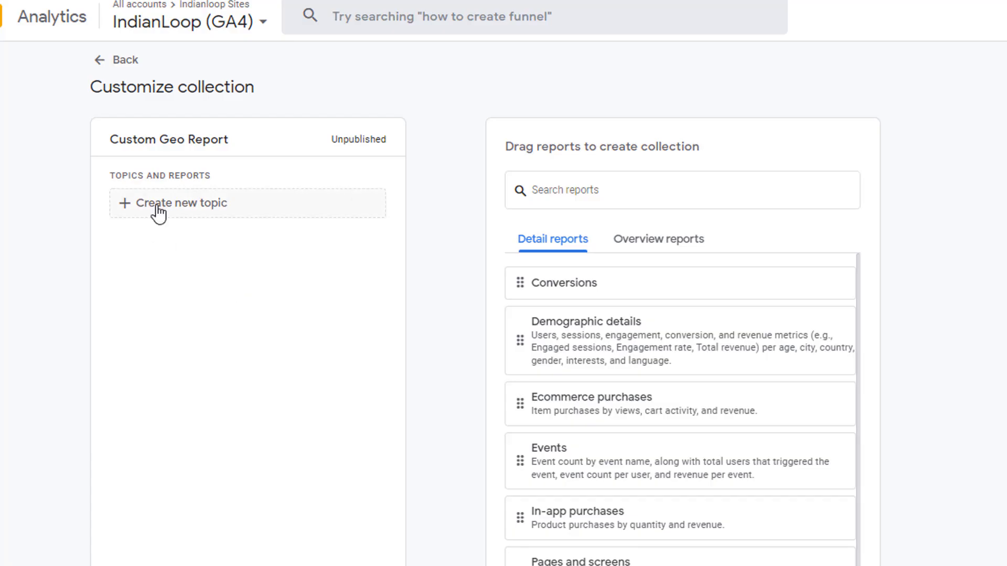
# Add a topic named 'Geo Reports' to the collection
pyautogui.click(183, 203)
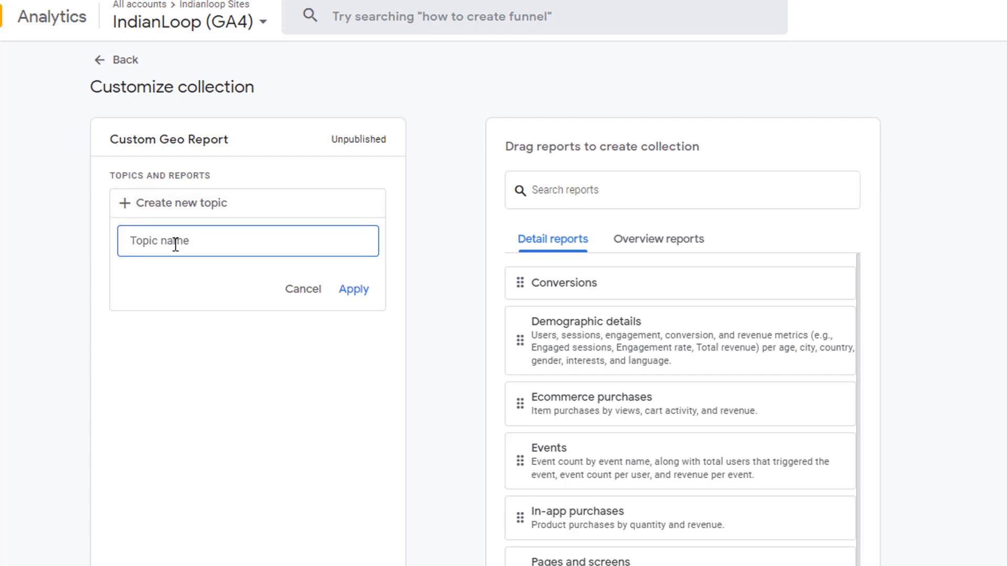
pyautogui.write('Geo')
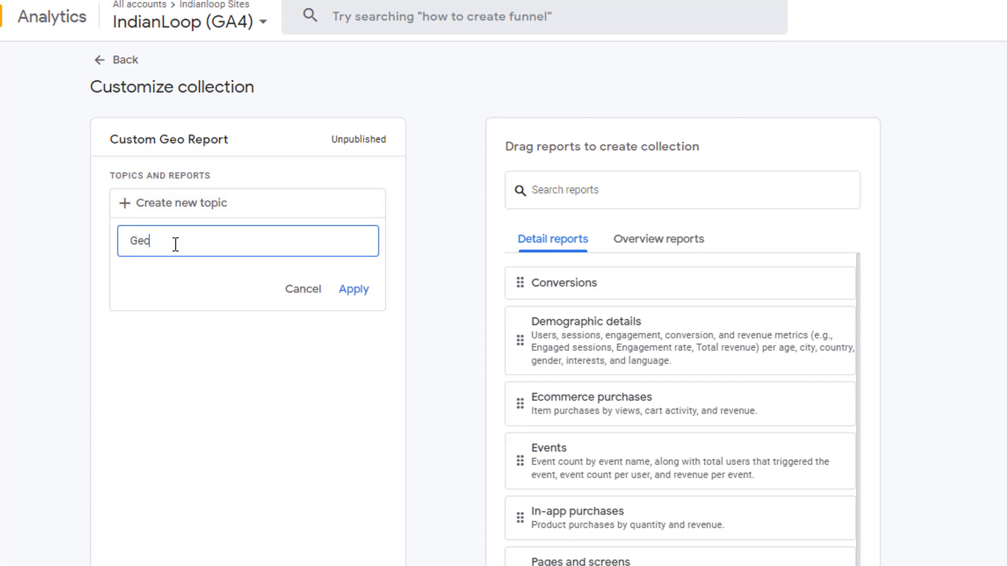
pyautogui.write('Reports')
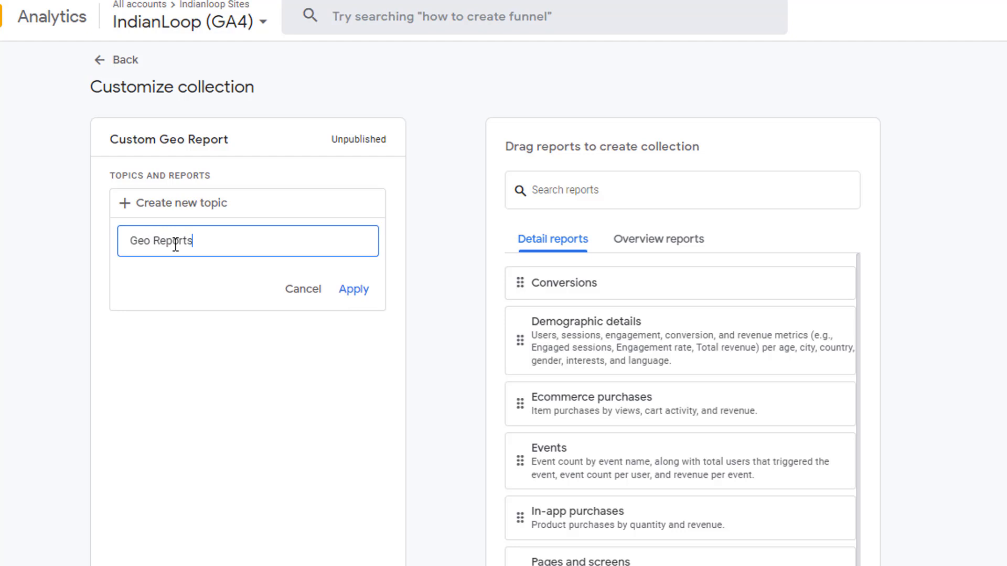
pyautogui.click(353, 289)
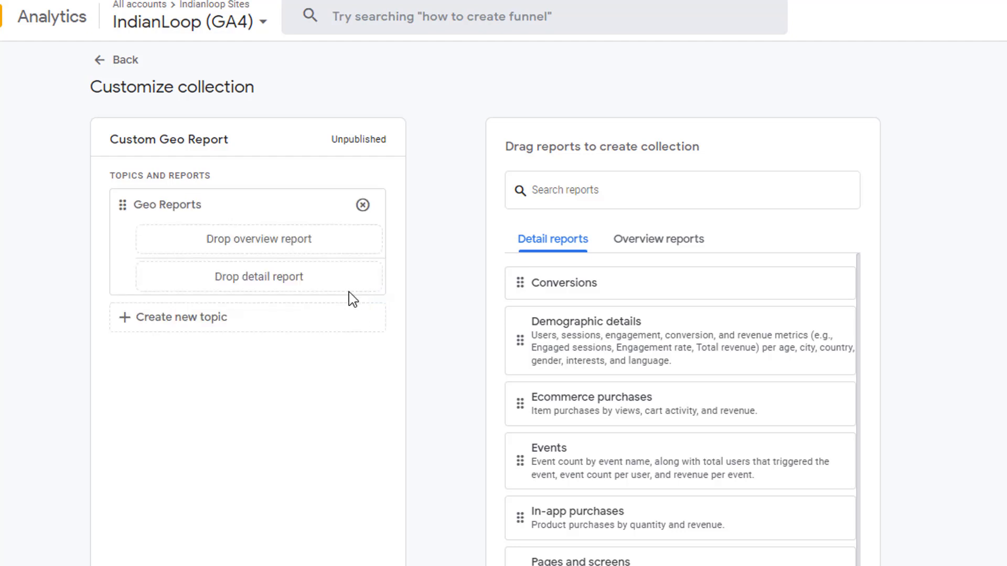
pyautogui.moveTo(294, 309)
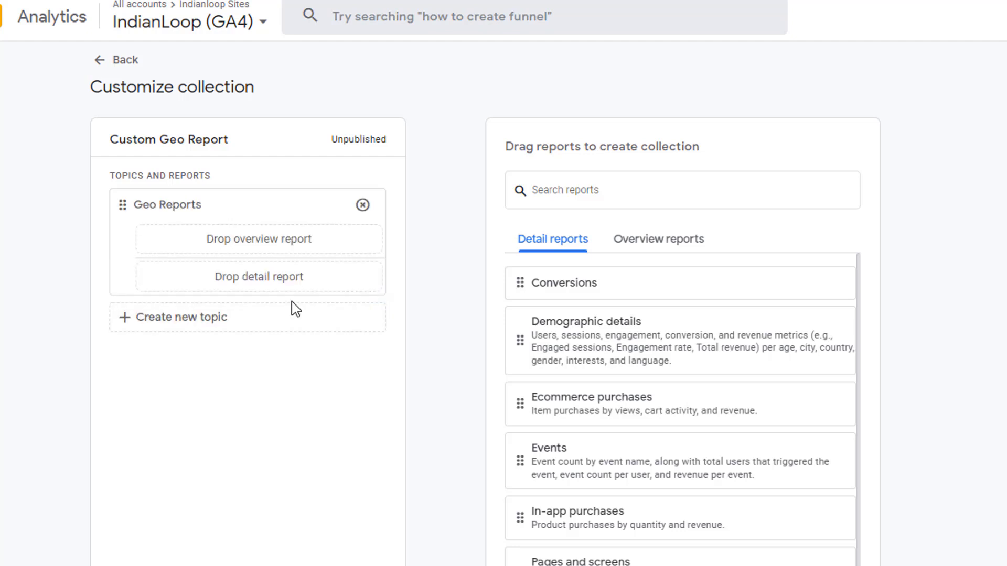
# Drag 'Custom Report City, Country and Language' into the Geo Reports detail report slot
pyautogui.scroll(-3)
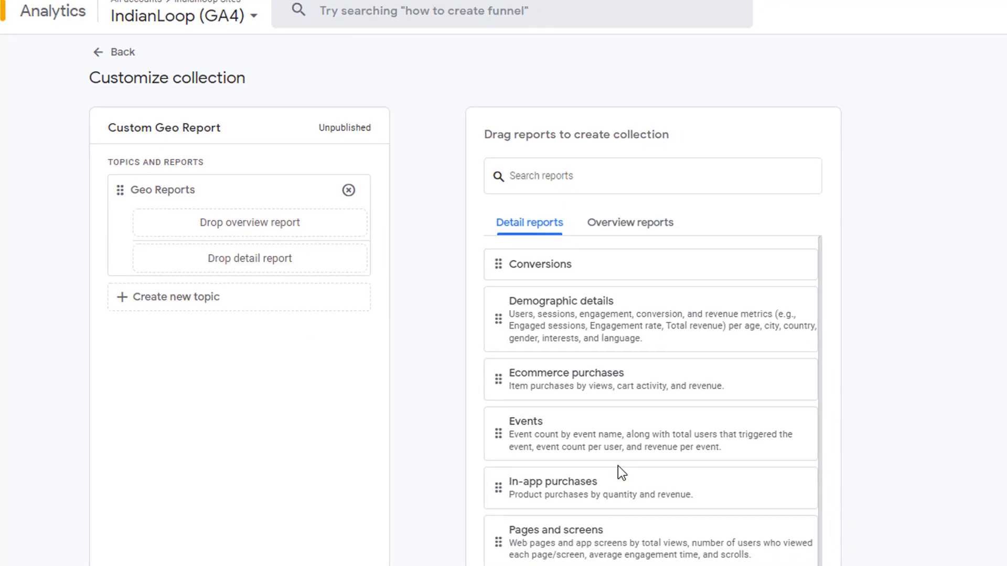
pyautogui.scroll(-3)
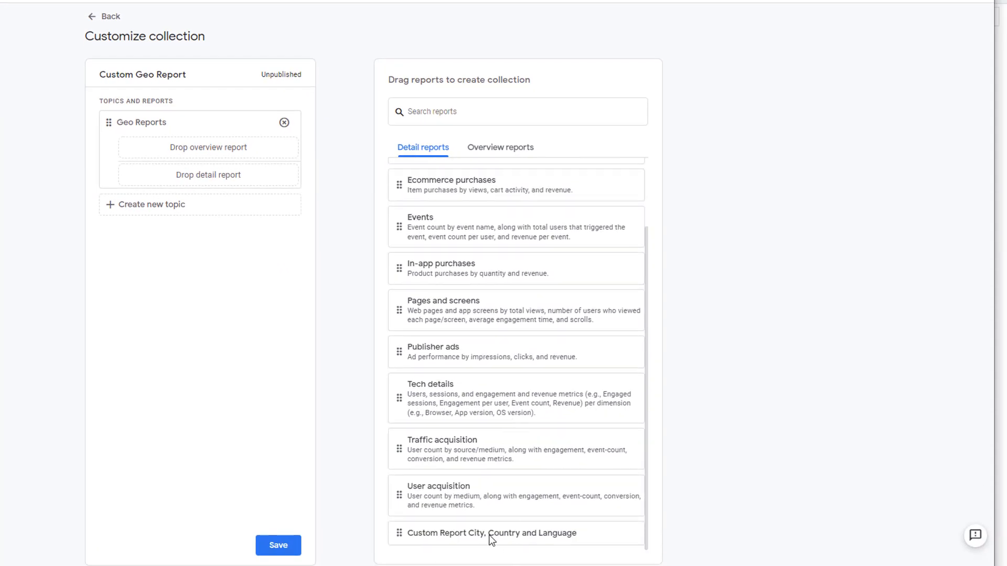
pyautogui.moveTo(397, 532)
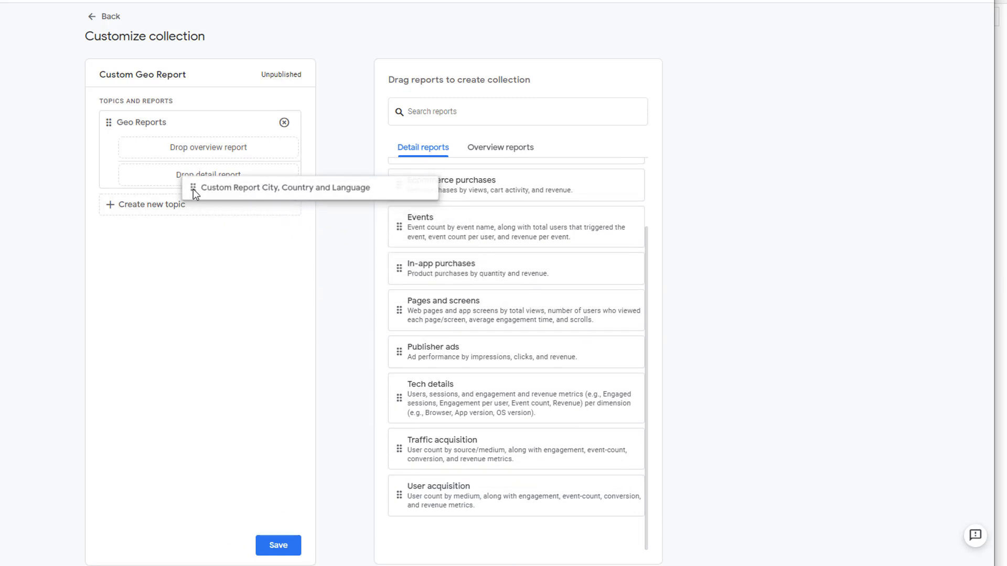
pyautogui.moveTo(284, 188); pyautogui.dragTo(208, 174)
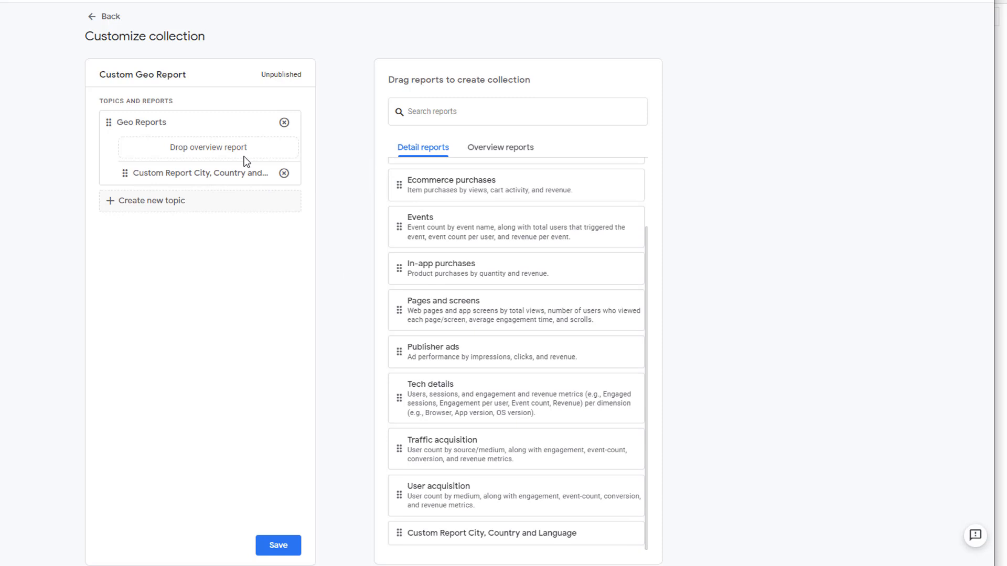
pyautogui.moveTo(182, 159)
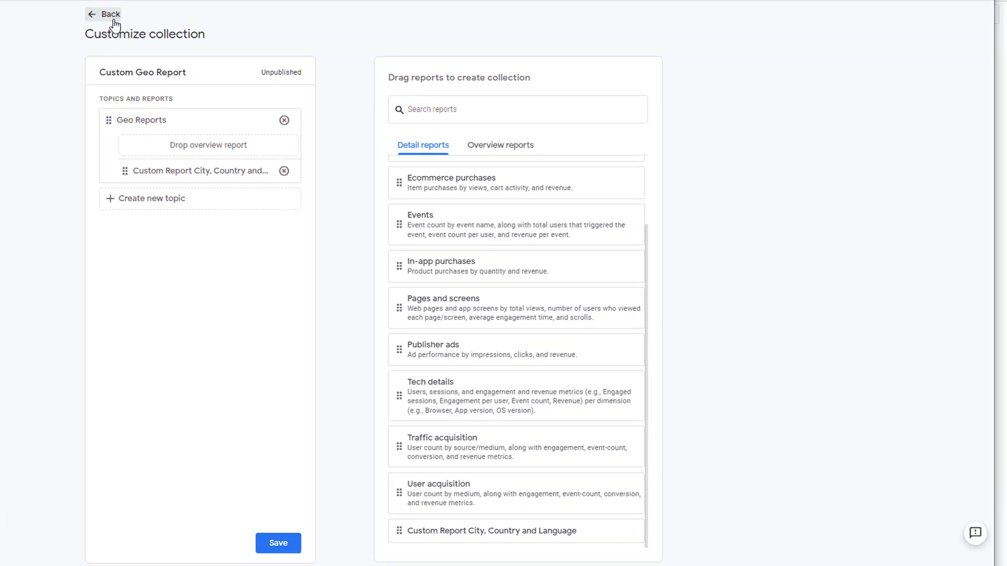
# Go back to the Library and bring up the new report options
pyautogui.click(103, 14)
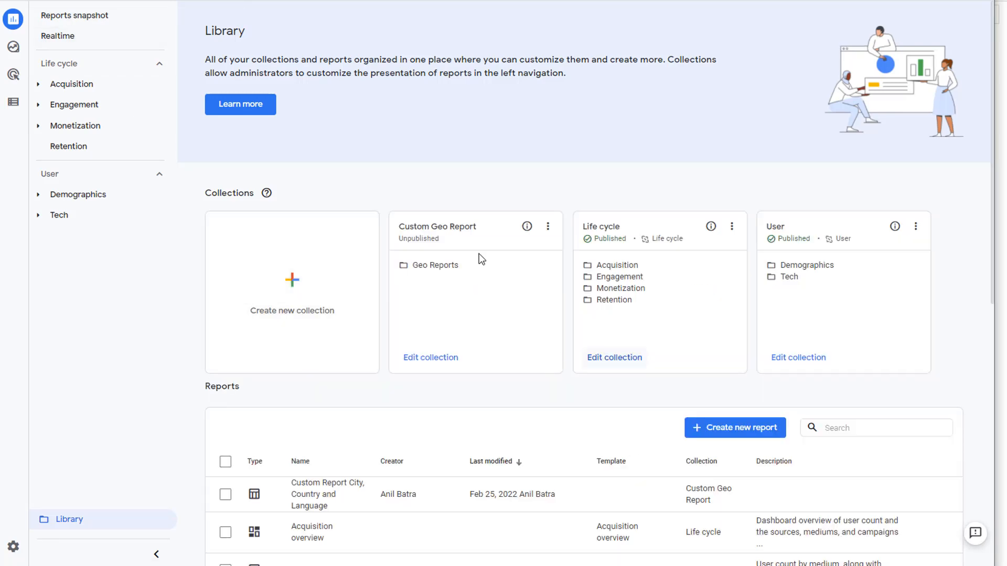
pyautogui.moveTo(458, 292)
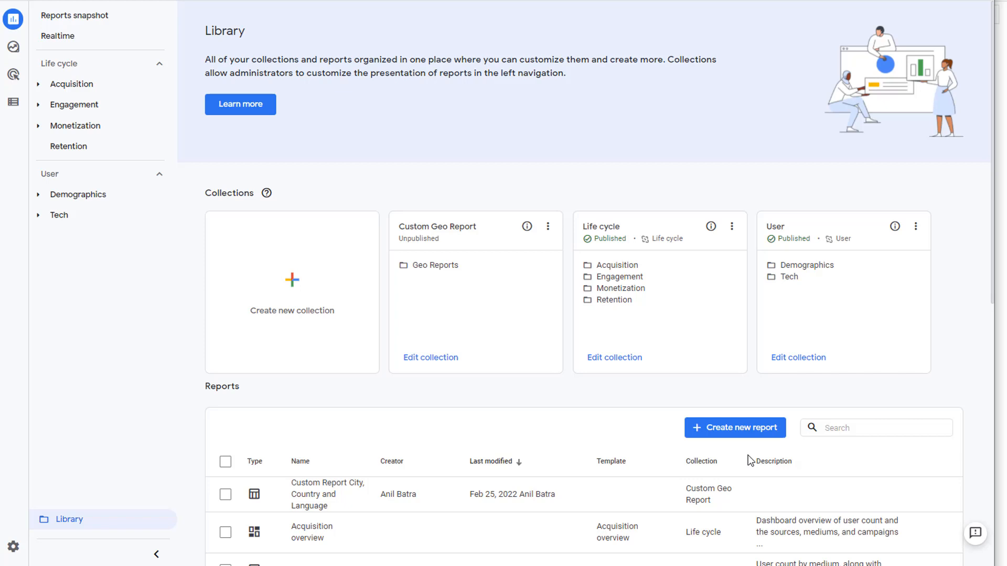
pyautogui.moveTo(730, 437)
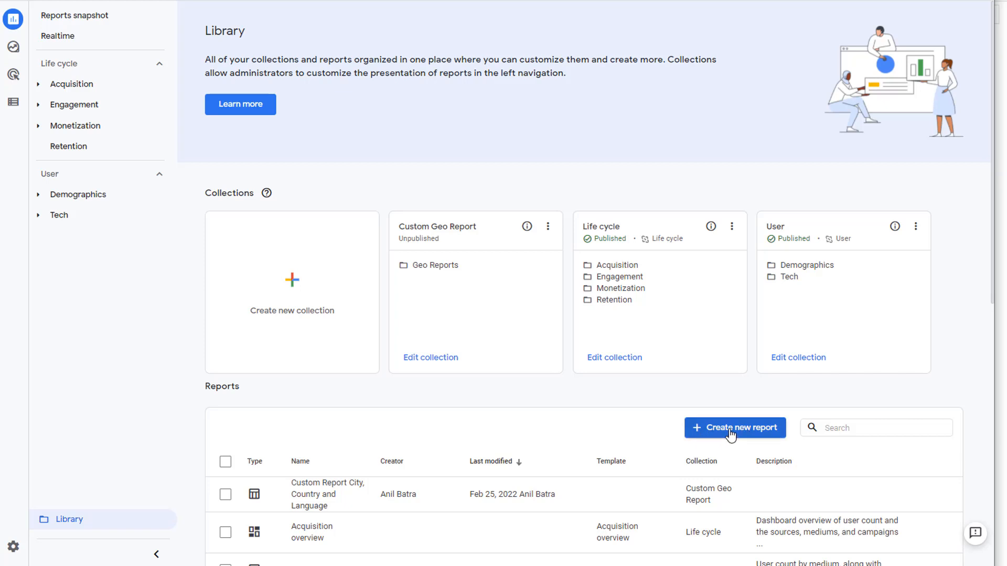
pyautogui.click(735, 427)
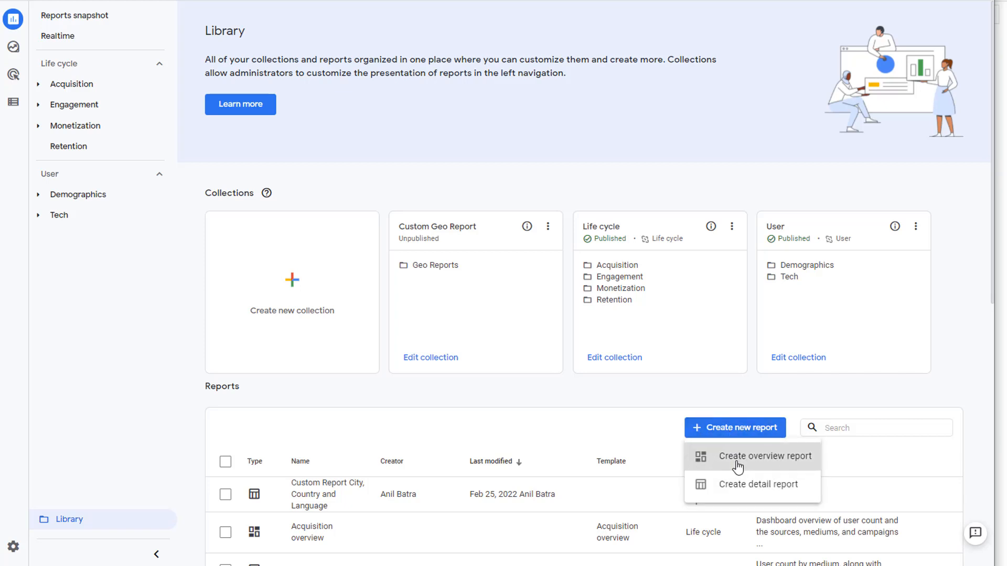
# Create an overview report with Sessions by Country and Event count by City cards, then begin saving
pyautogui.click(764, 455)
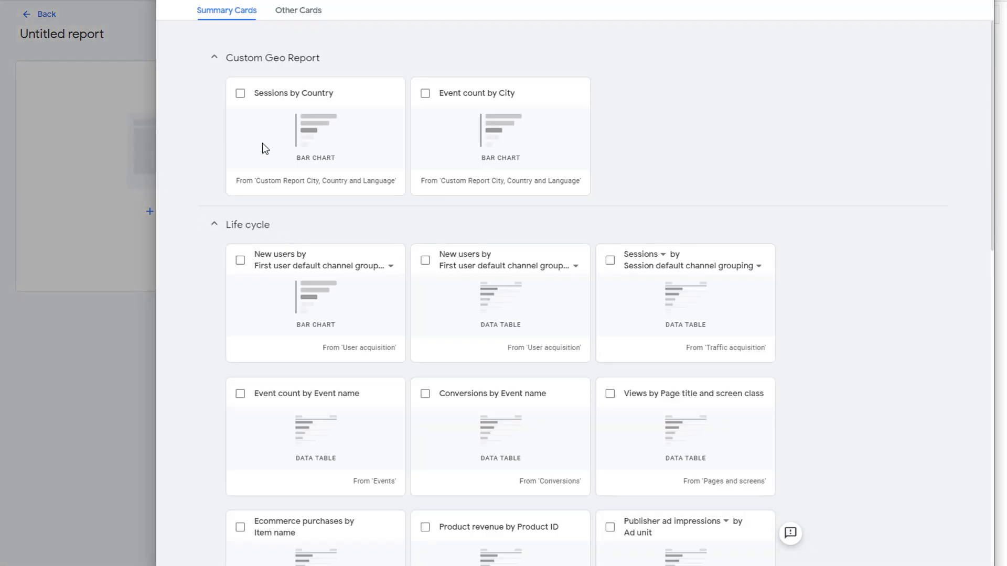
pyautogui.moveTo(395, 145)
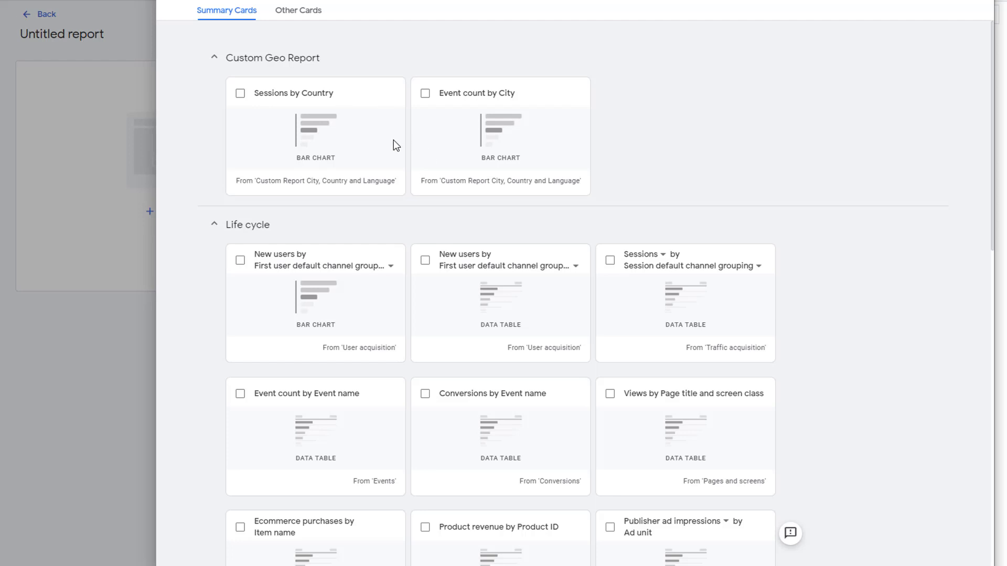
pyautogui.click(240, 93)
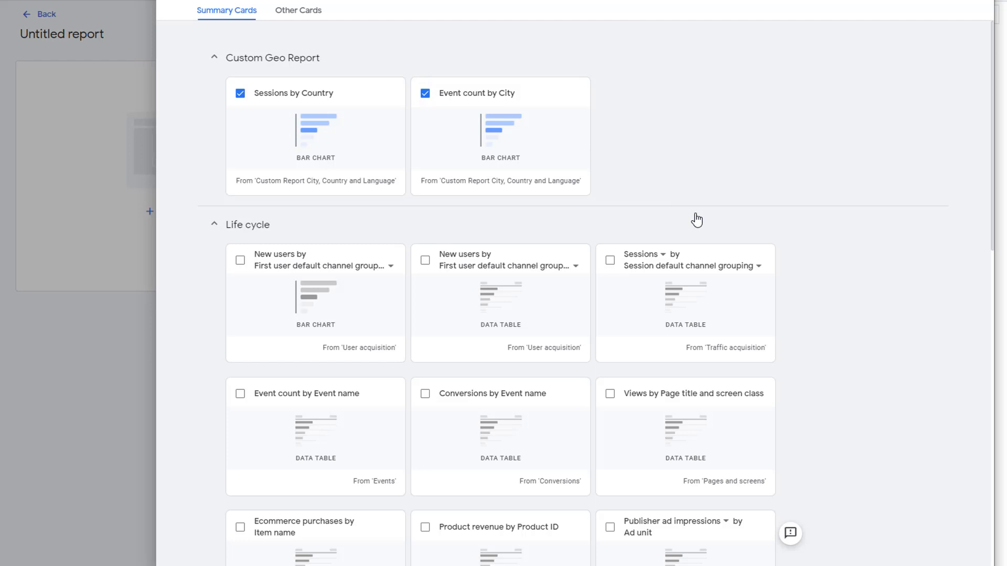
pyautogui.moveTo(641, 146)
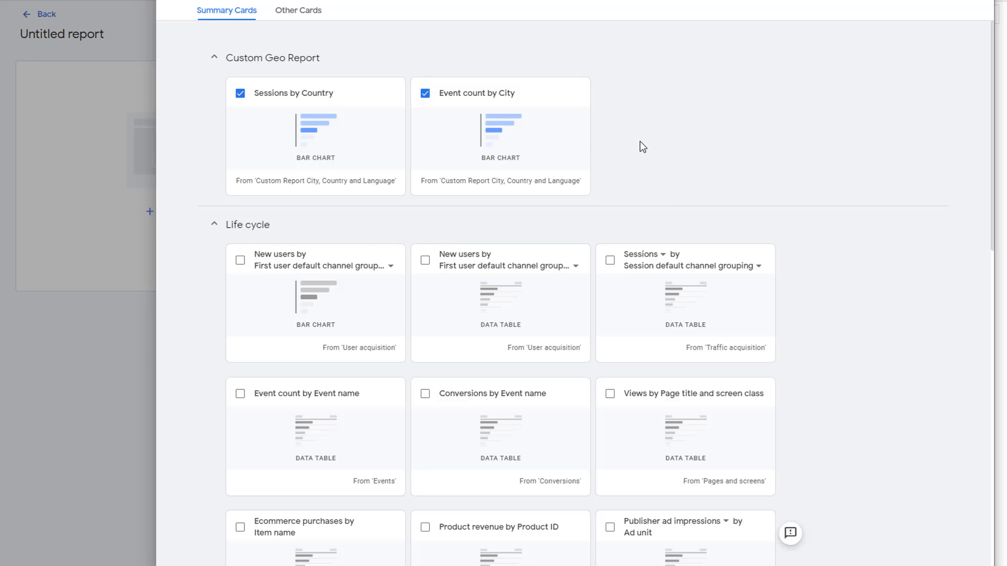
pyautogui.moveTo(347, 180)
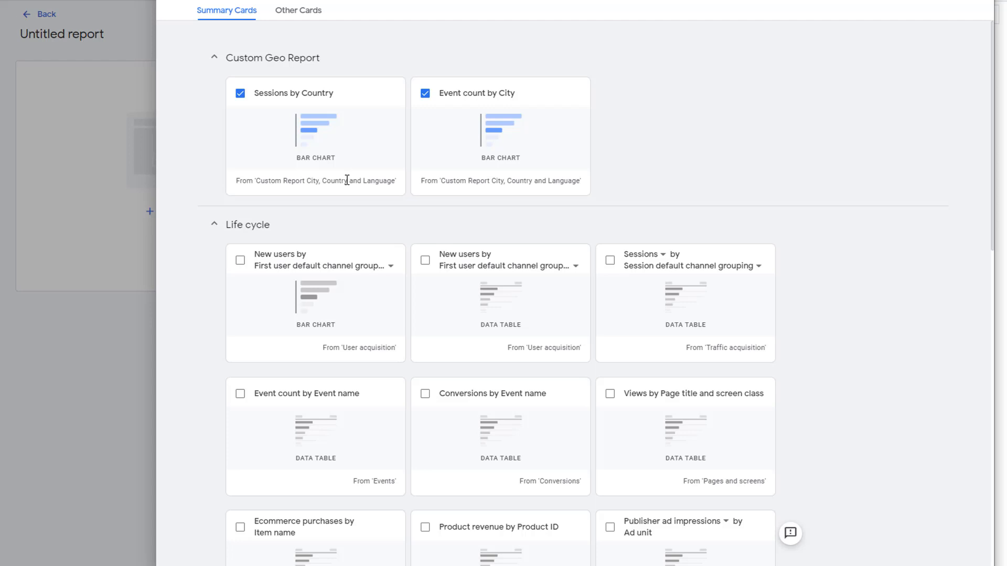
pyautogui.moveTo(317, 71)
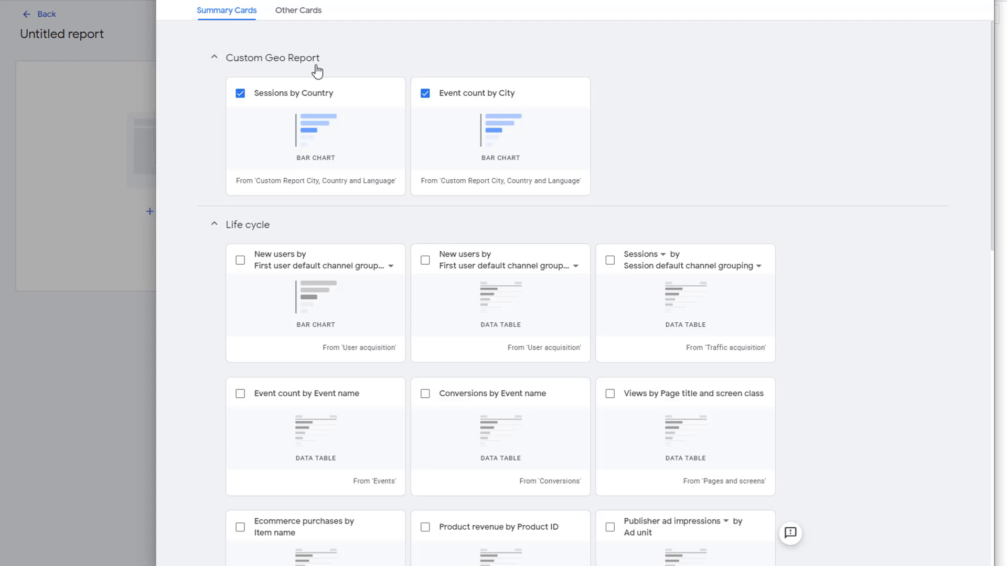
pyautogui.moveTo(423, 358)
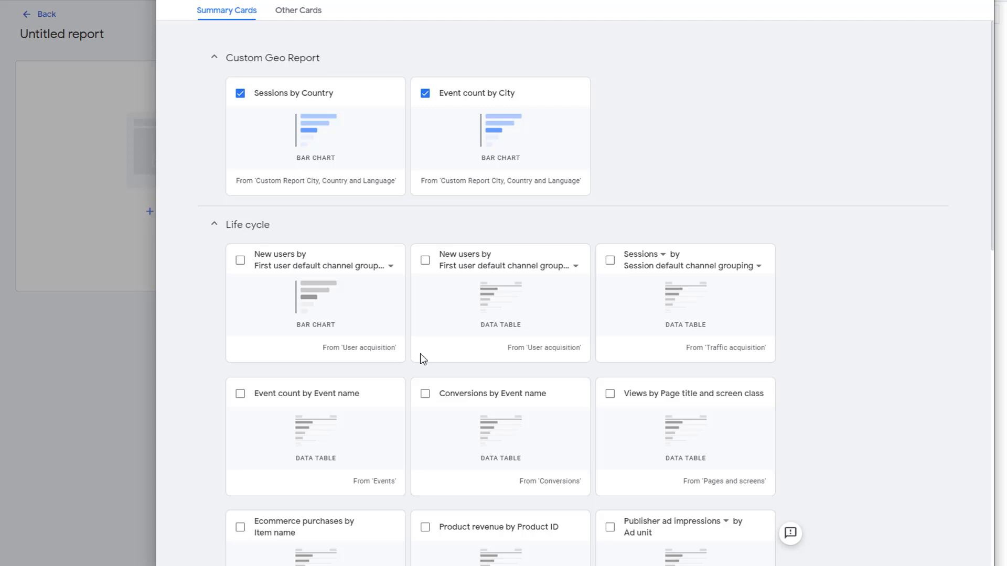
pyautogui.moveTo(331, 257)
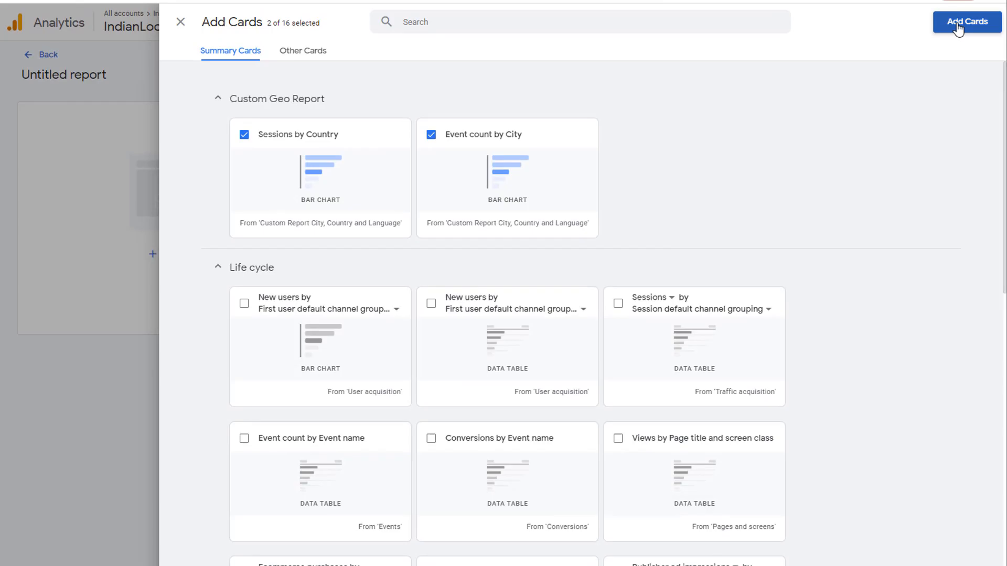
pyautogui.click(966, 21)
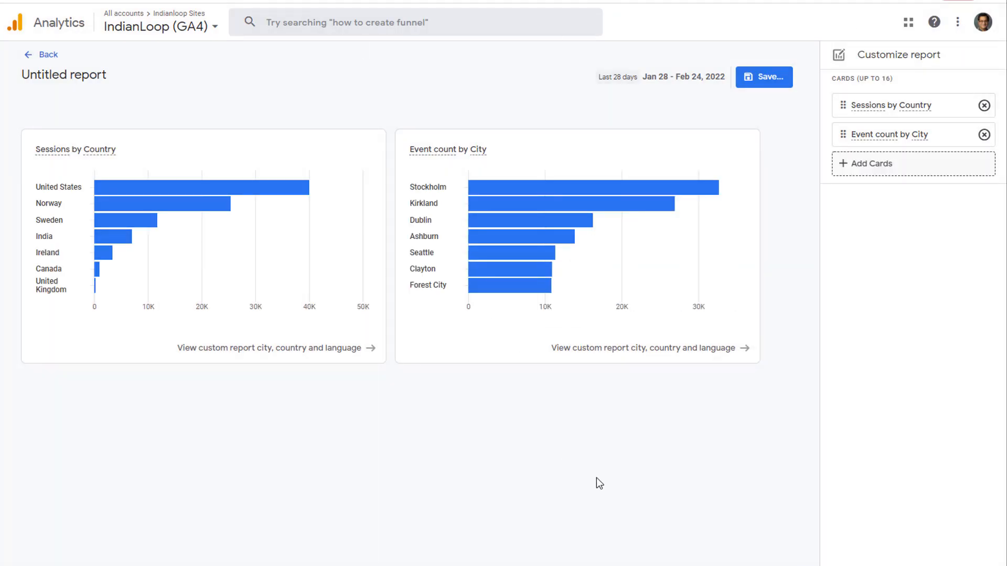
pyautogui.scroll(3)
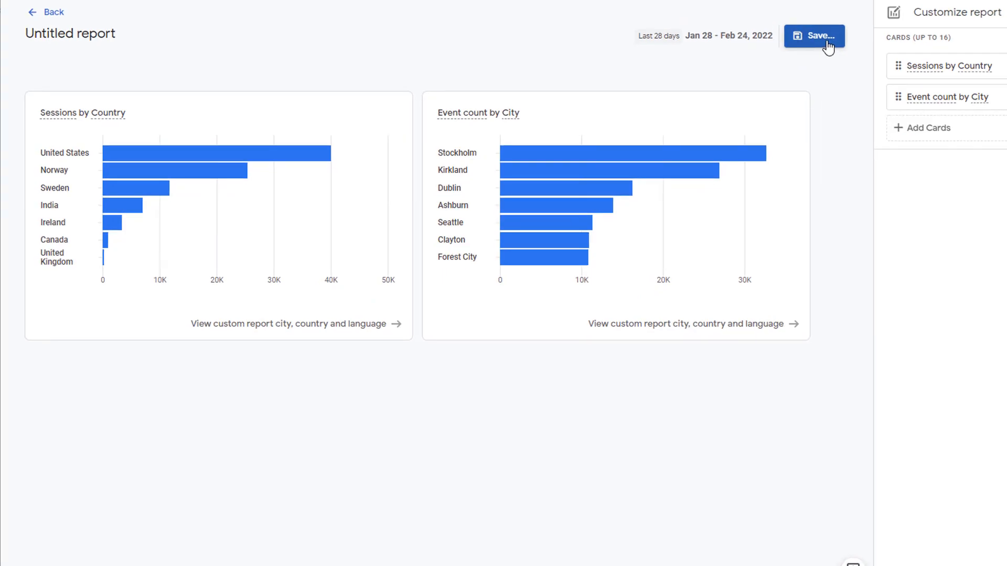
pyautogui.click(813, 35)
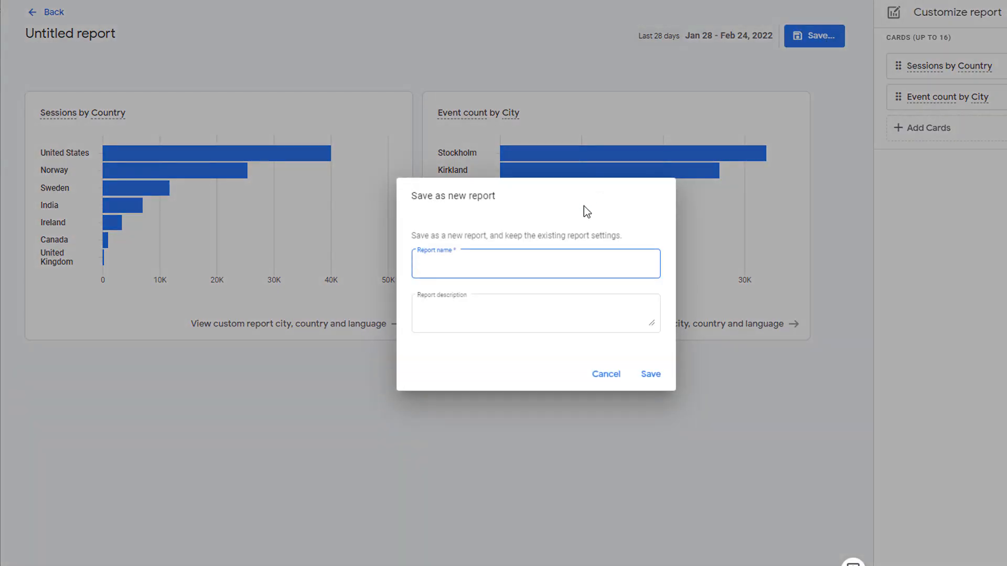
# Save the report as 'Geo Overview Custom' and return to the Library list
pyautogui.write('Ge')
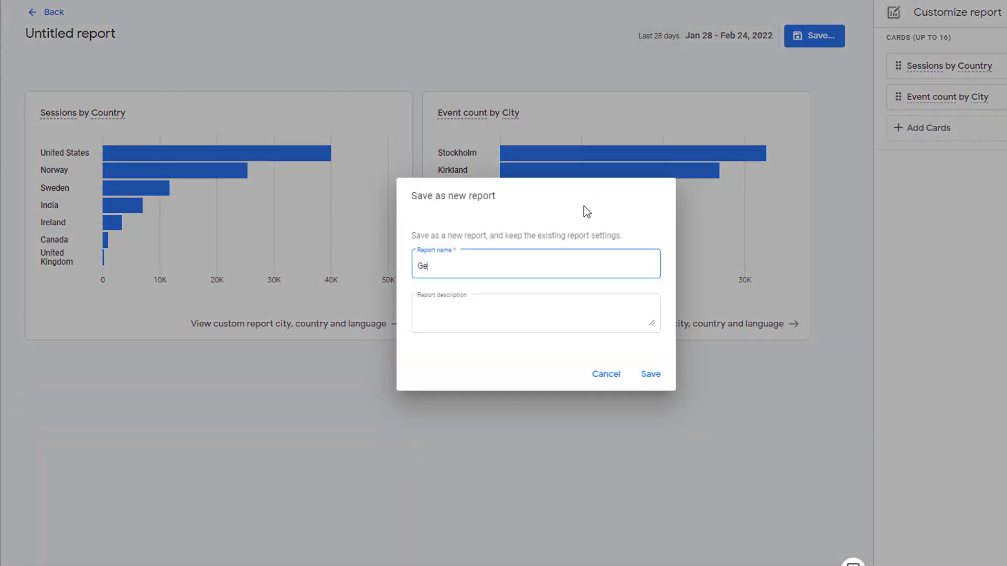
pyautogui.write('o Ove')
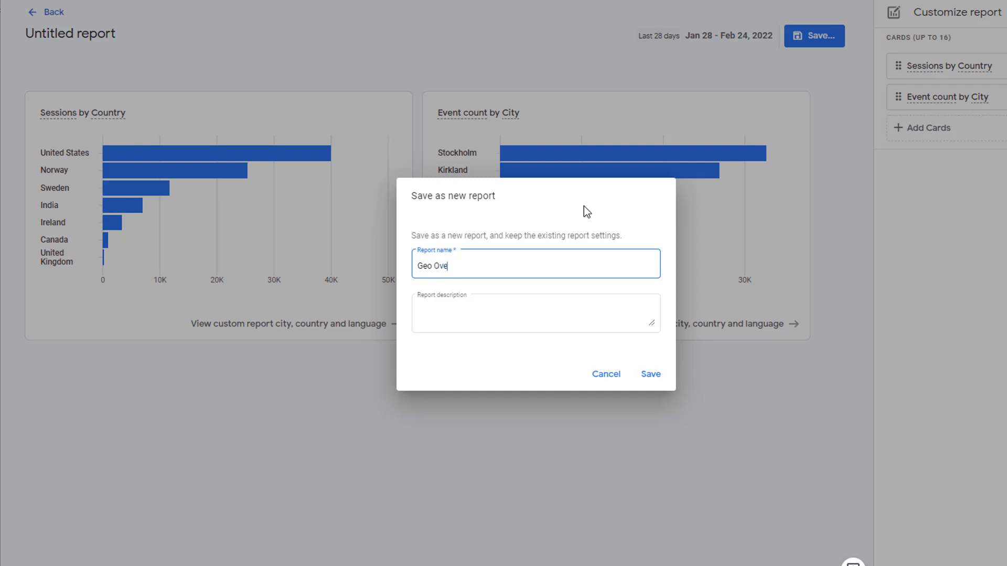
pyautogui.write('rview C')
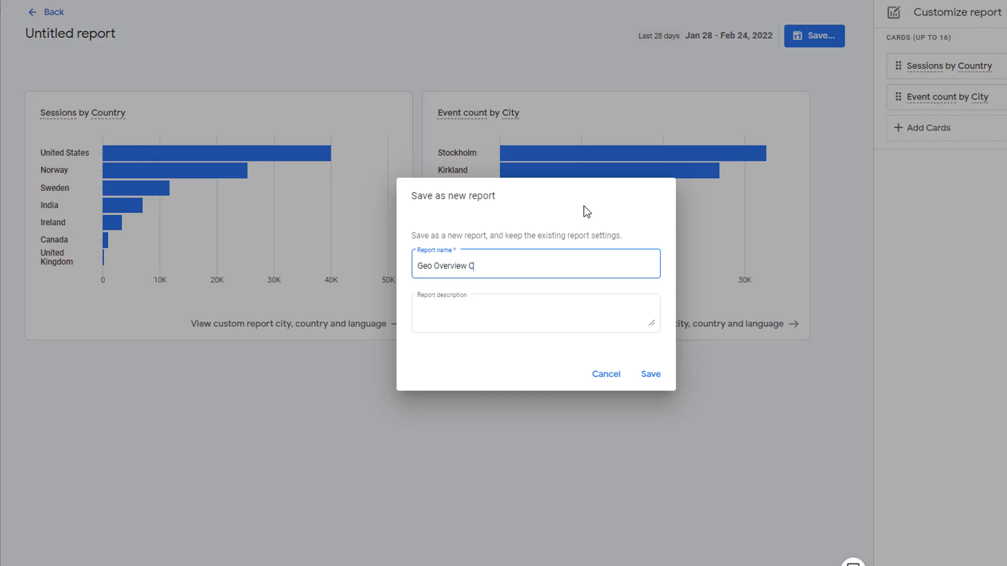
pyautogui.write('ustom')
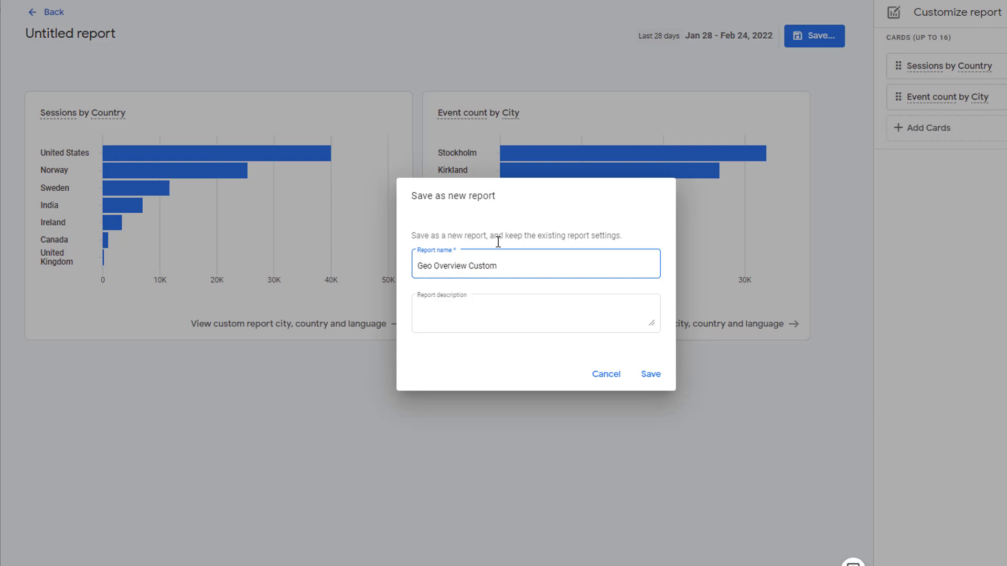
pyautogui.moveTo(605, 374)
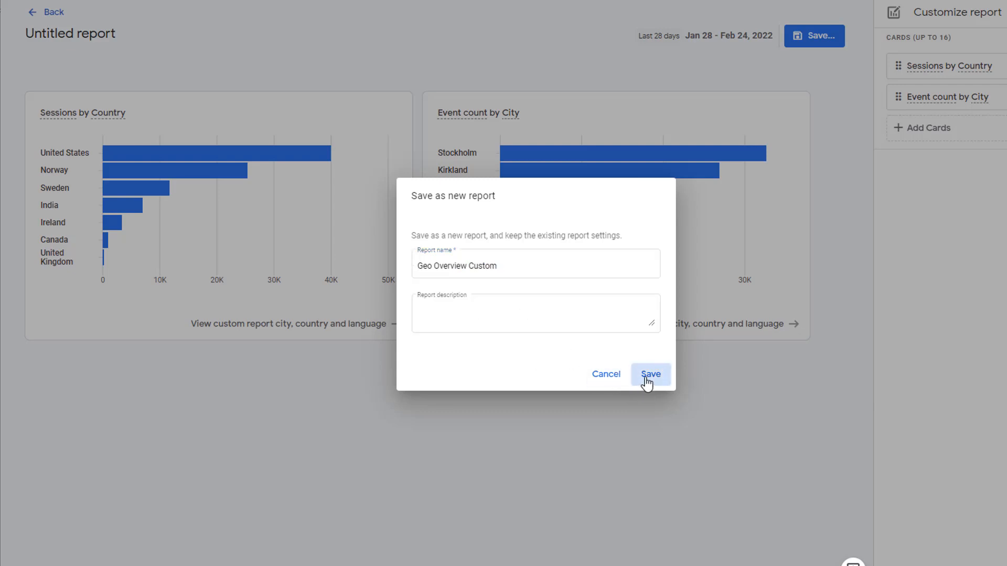
pyautogui.click(650, 375)
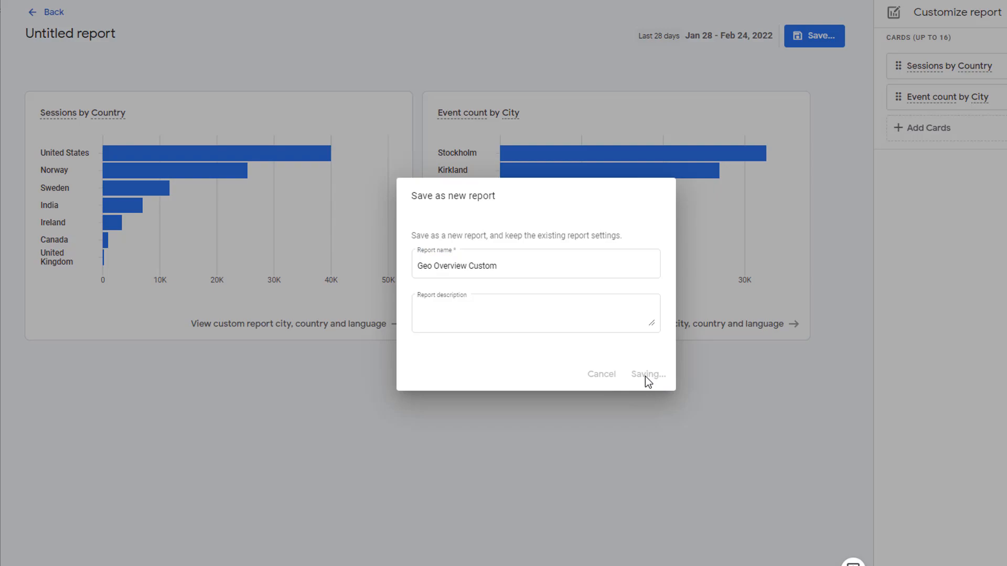
pyautogui.click(649, 375)
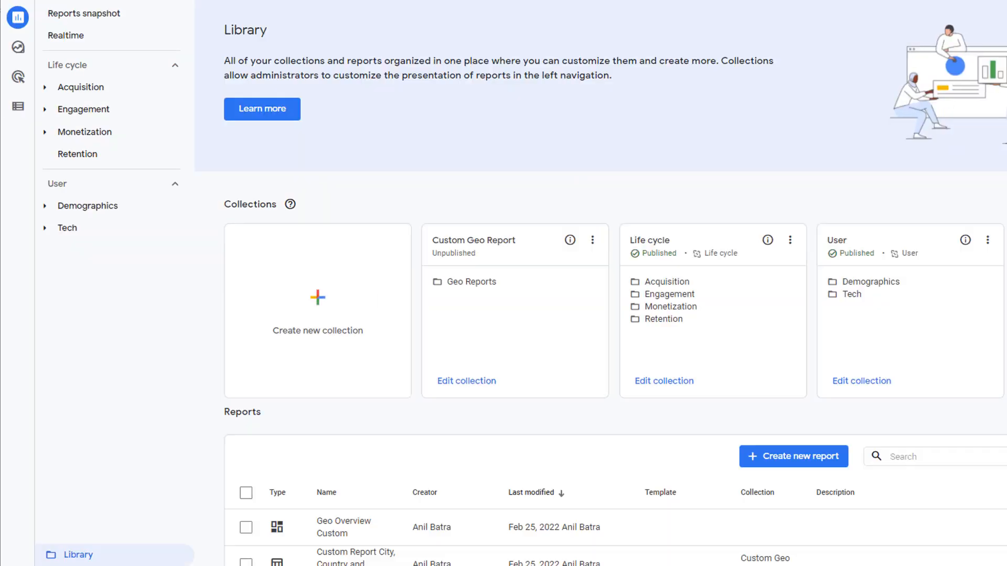
pyautogui.scroll(-3)
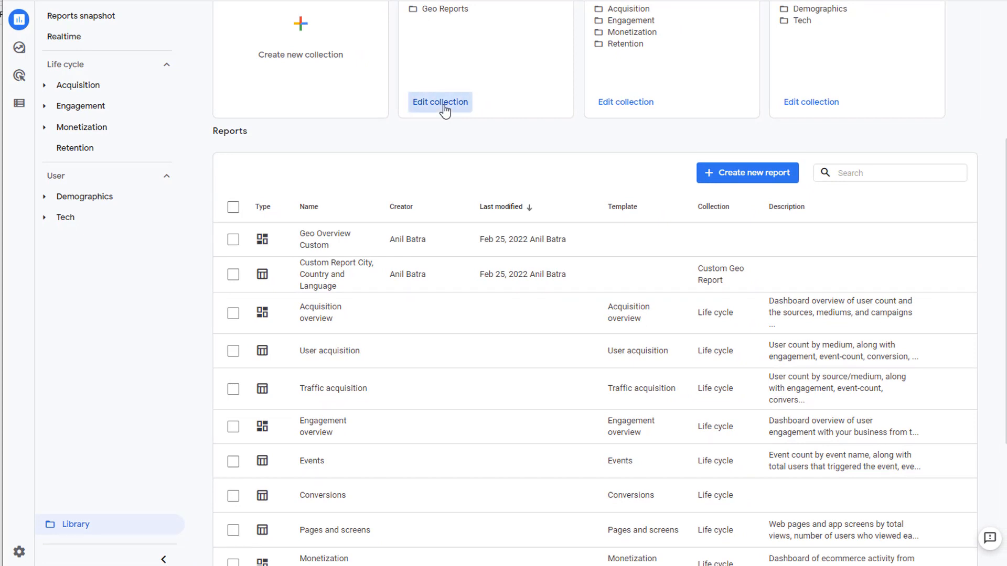
# Add Geo Overview Custom as the Geo Reports overview report, save the collection, and go back
pyautogui.click(440, 102)
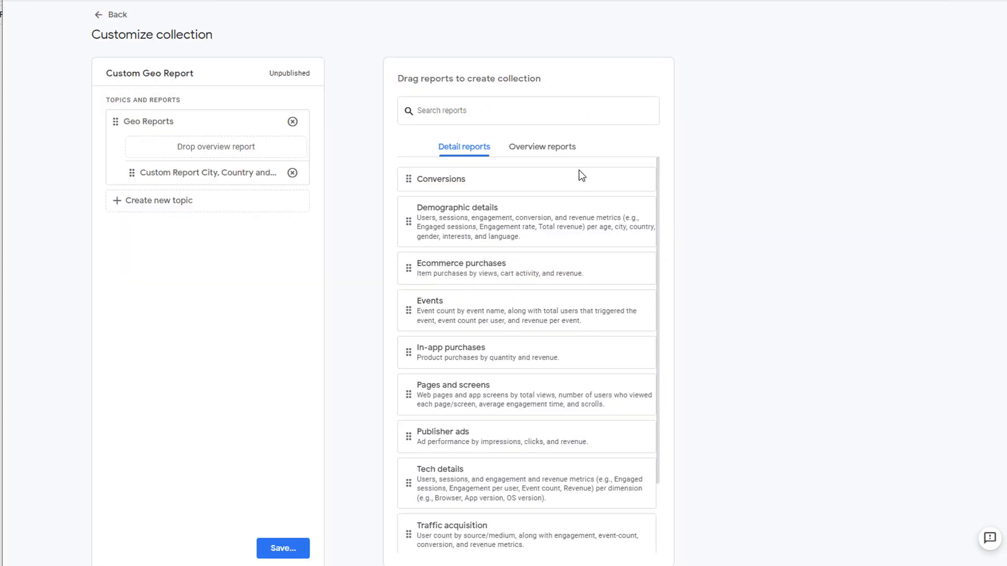
pyautogui.click(541, 146)
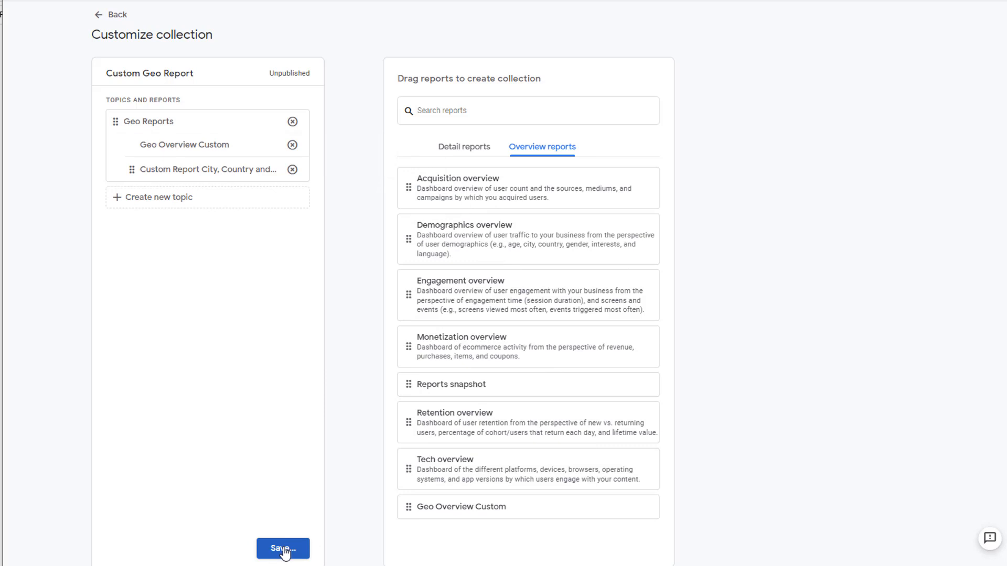
pyautogui.click(283, 549)
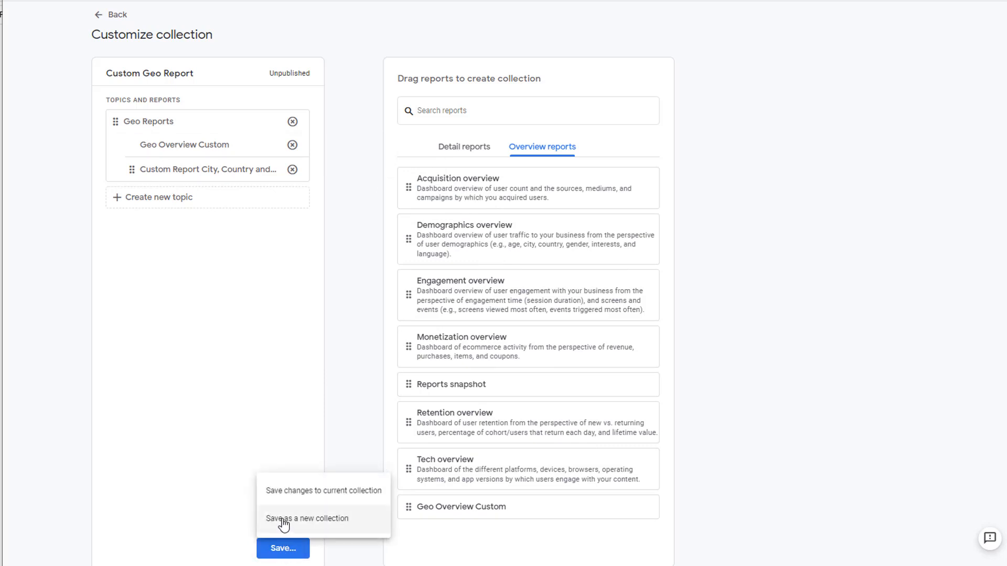
pyautogui.moveTo(287, 493)
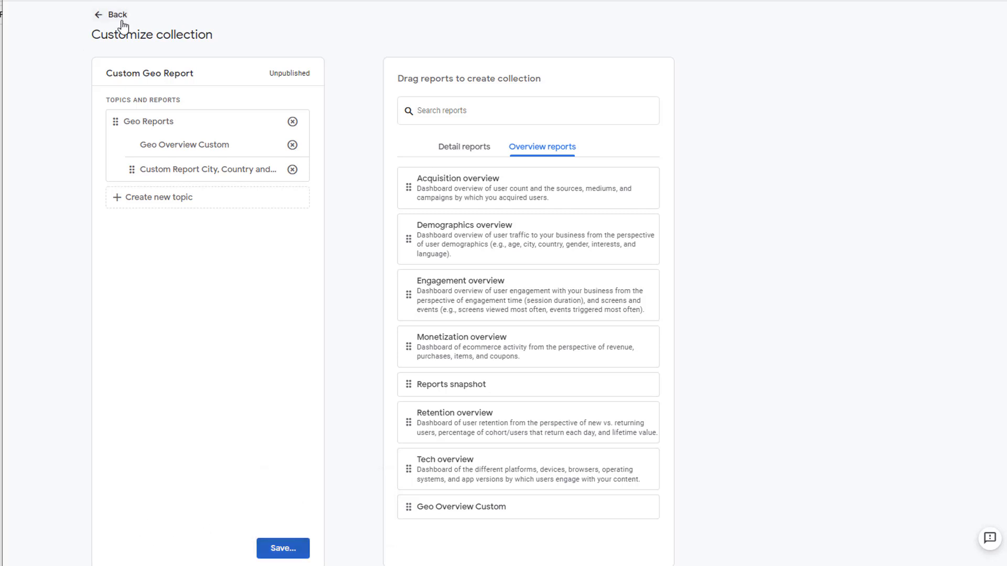
pyautogui.click(109, 15)
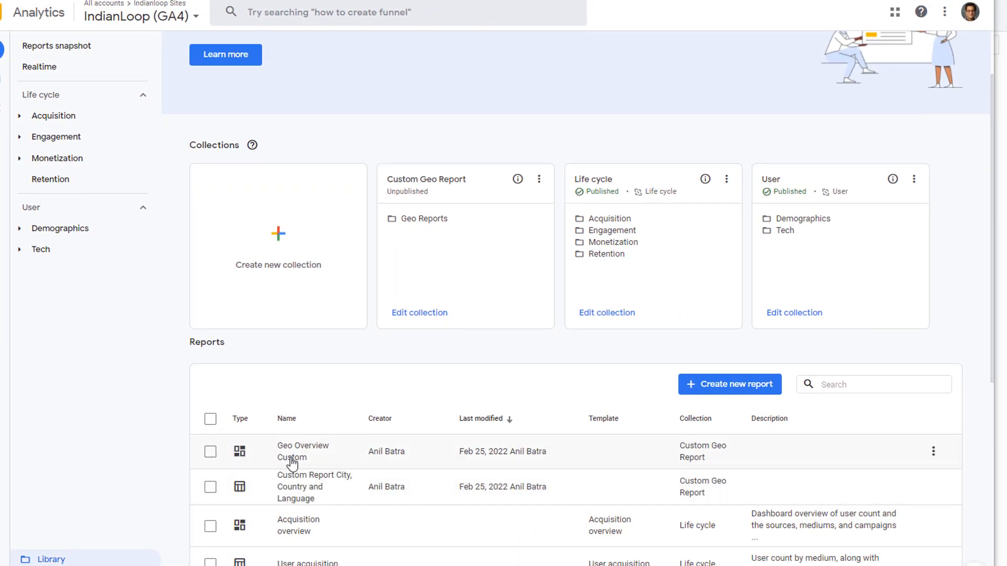
pyautogui.moveTo(708, 465)
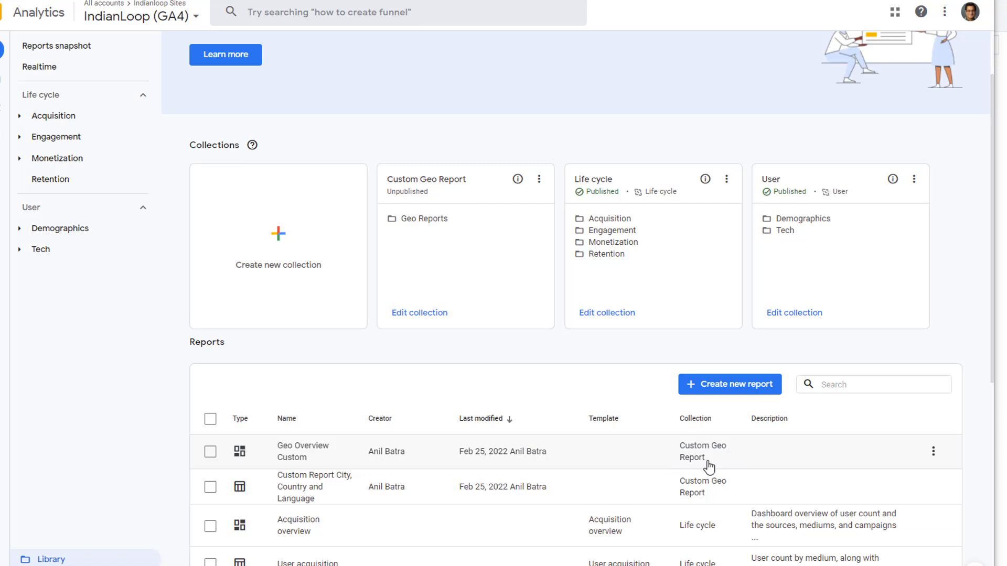
pyautogui.moveTo(447, 196)
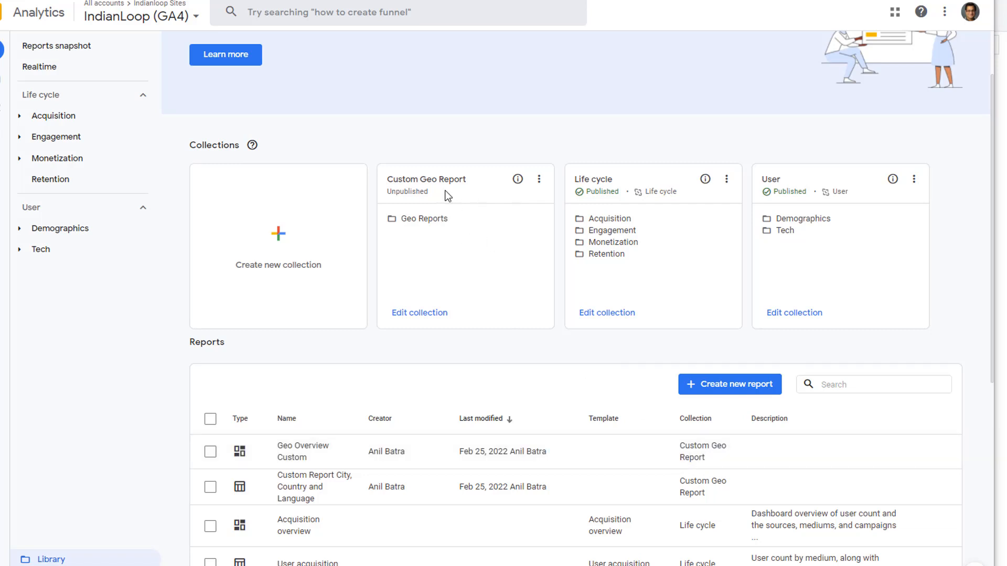
pyautogui.moveTo(40, 252)
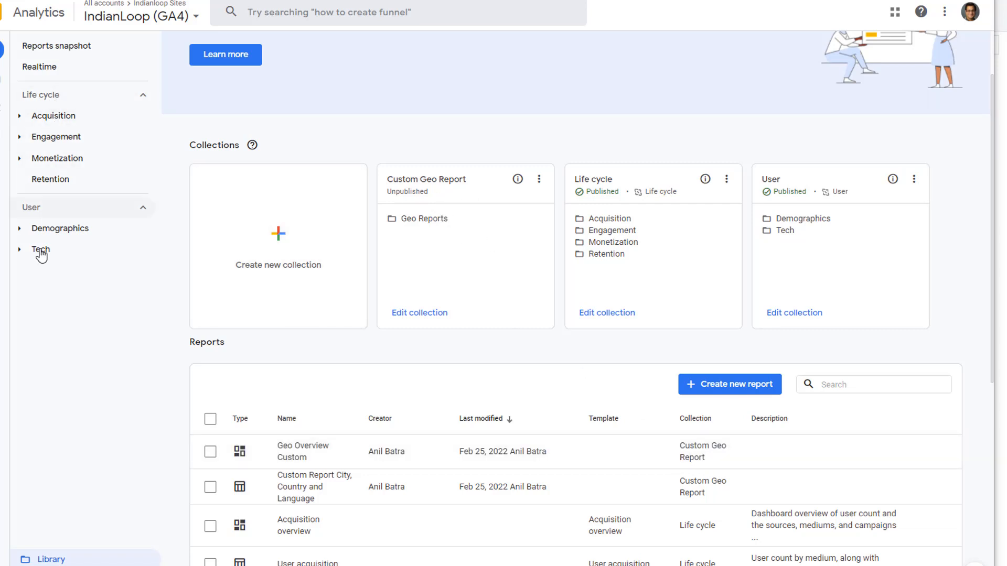
pyautogui.moveTo(72, 269)
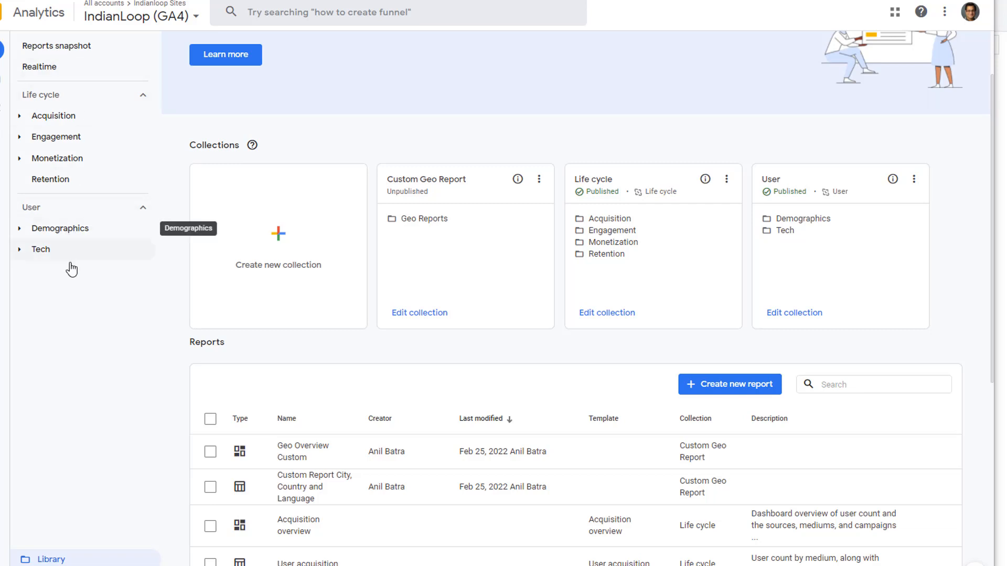
pyautogui.moveTo(549, 191)
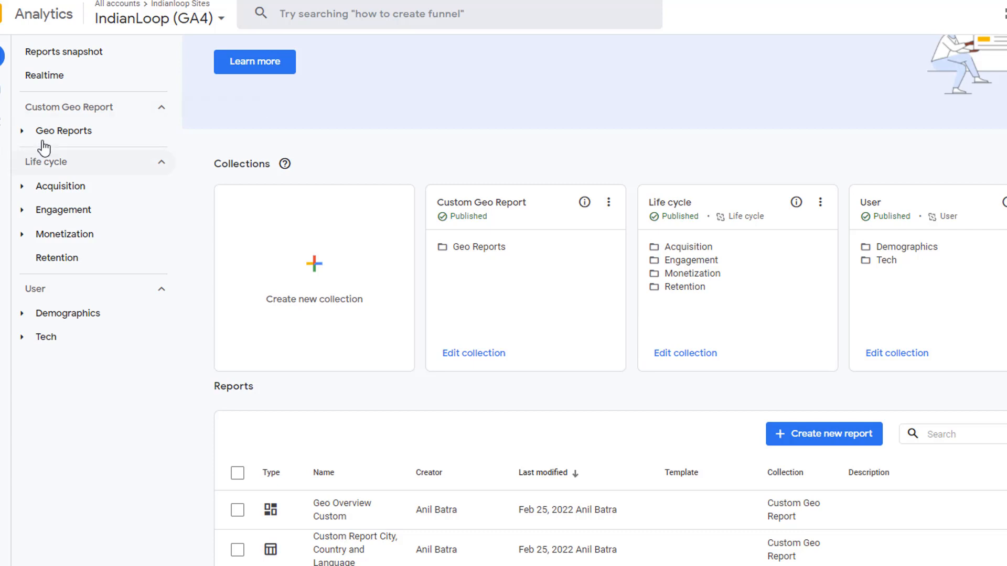
pyautogui.moveTo(73, 140)
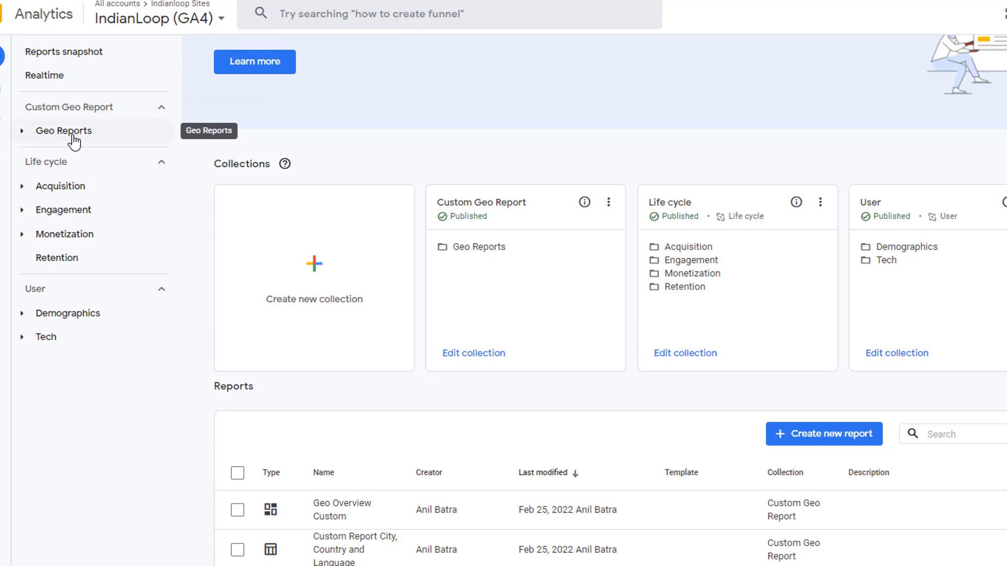
# Expand Geo Reports under Custom Geo Report and open Geo Overview Custom
pyautogui.click(63, 131)
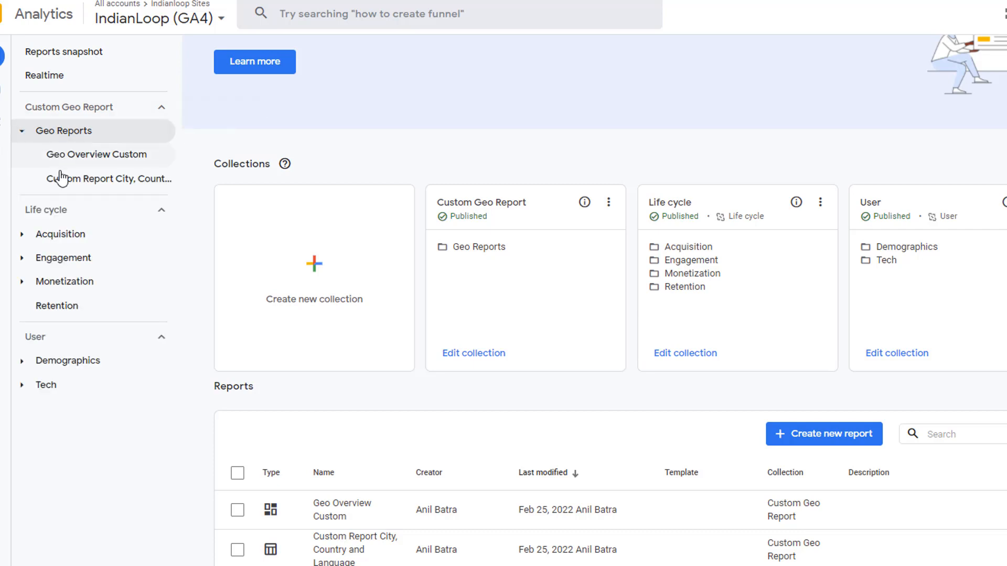
pyautogui.moveTo(117, 184)
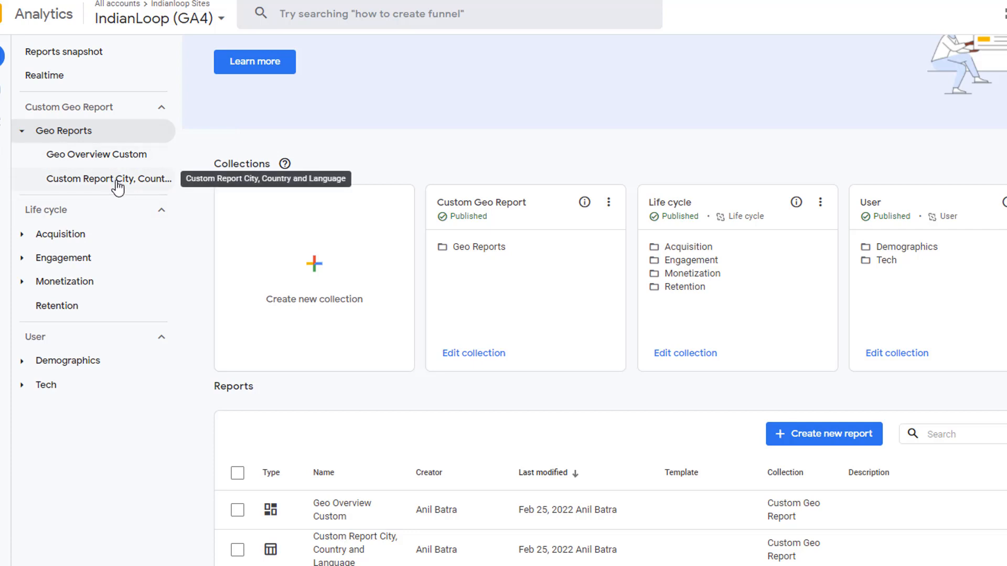
pyautogui.moveTo(112, 165)
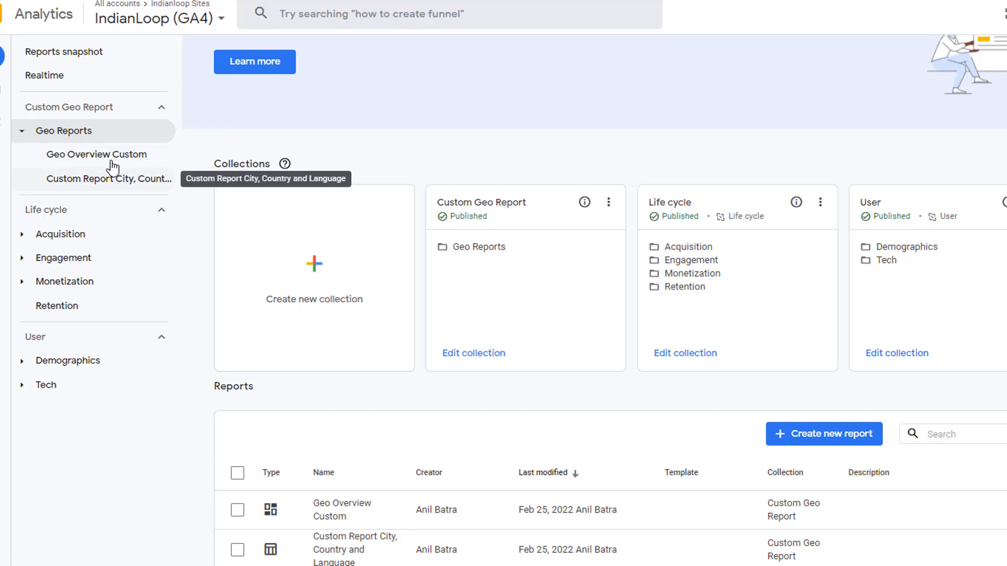
pyautogui.moveTo(98, 154)
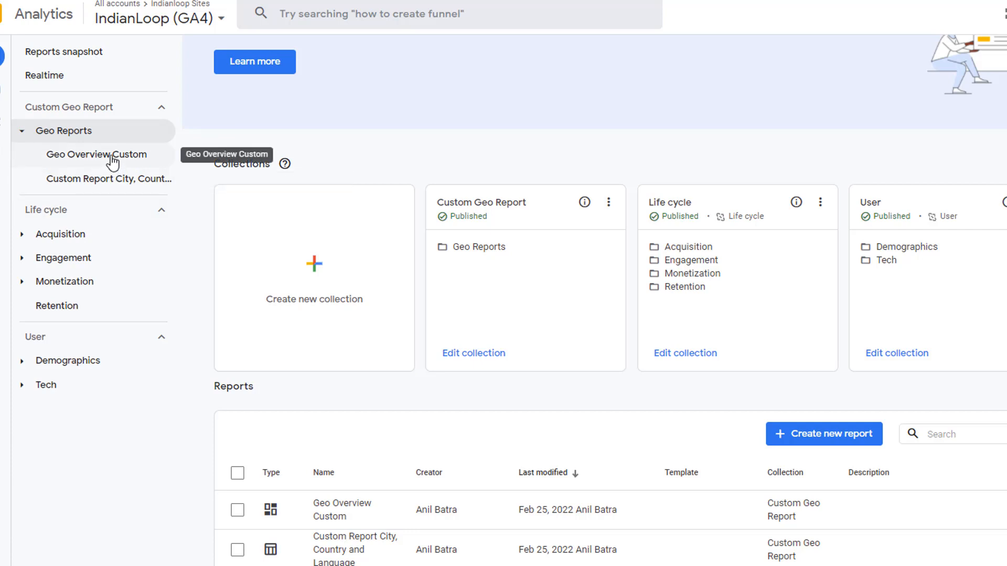
pyautogui.click(97, 154)
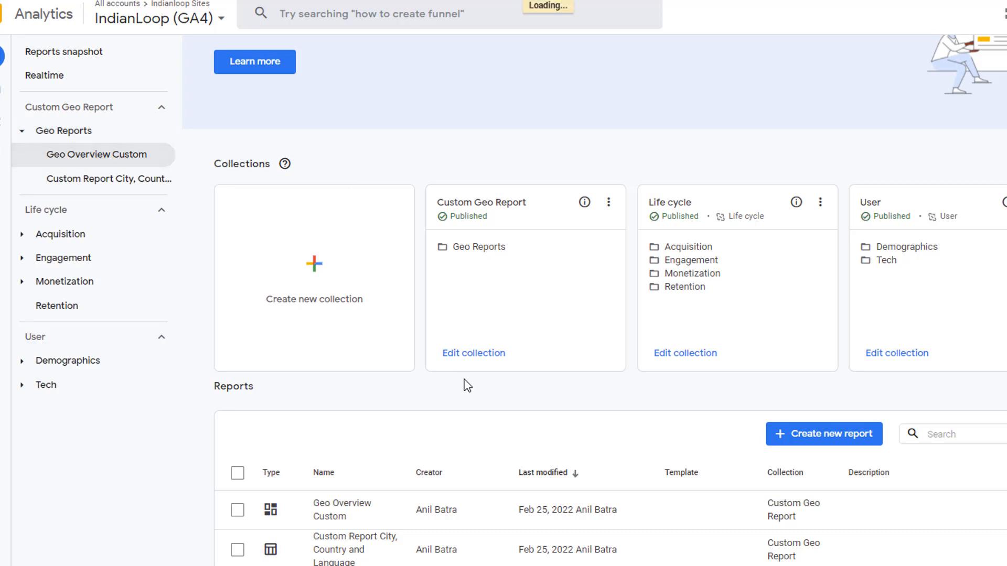
# Open Geo Overview Custom to view Sessions by Country and Event count by City for Jan 28–Feb 24, 2022
pyautogui.click(97, 154)
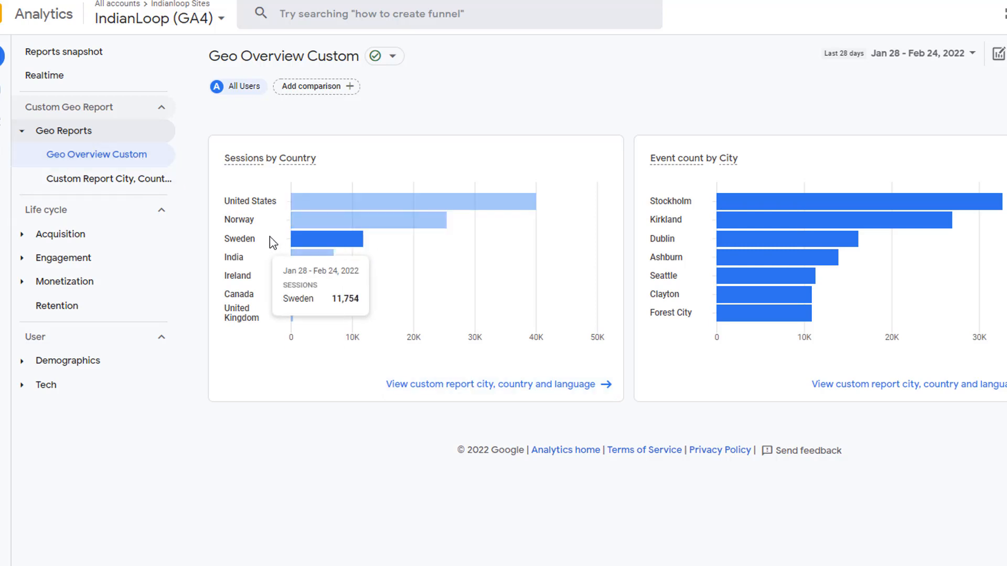
pyautogui.moveTo(163, 164)
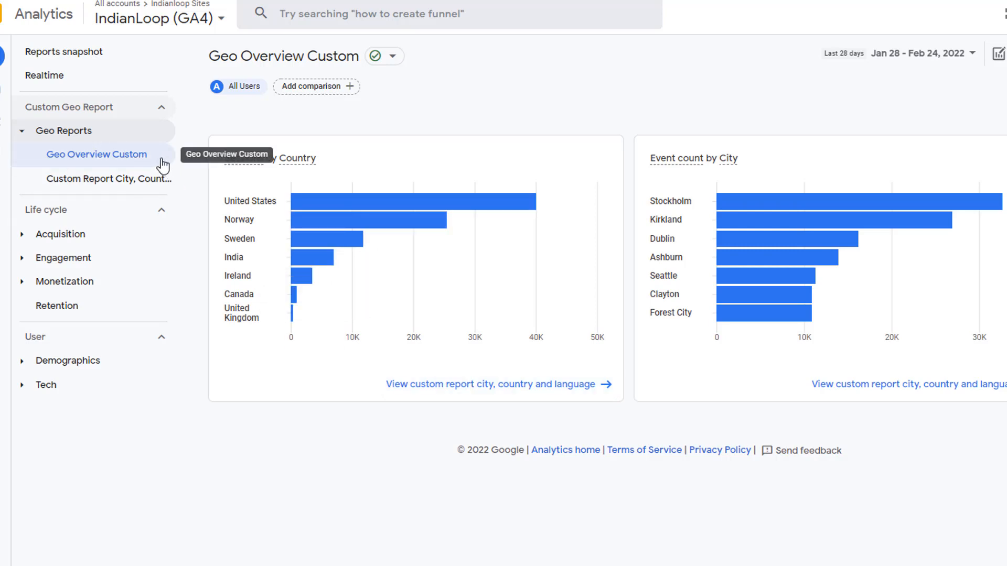